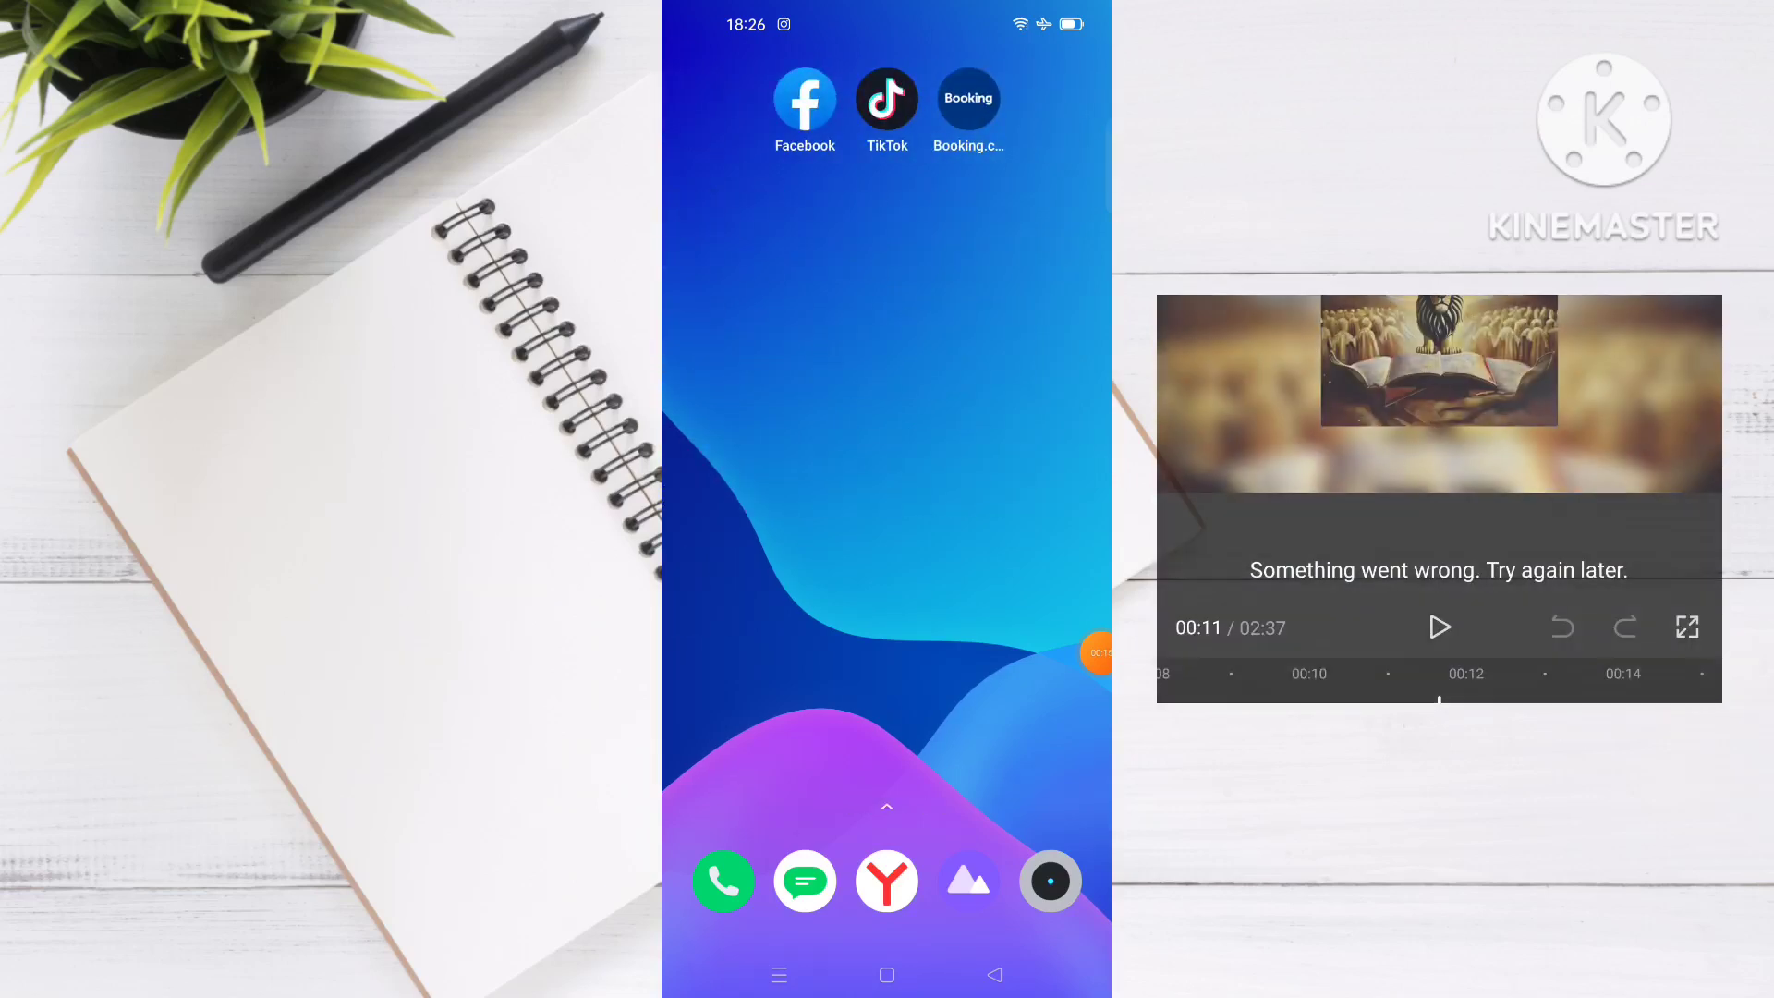
- Scroll to the lion-over-book video project and open it in the editor
scroll(left, 3)
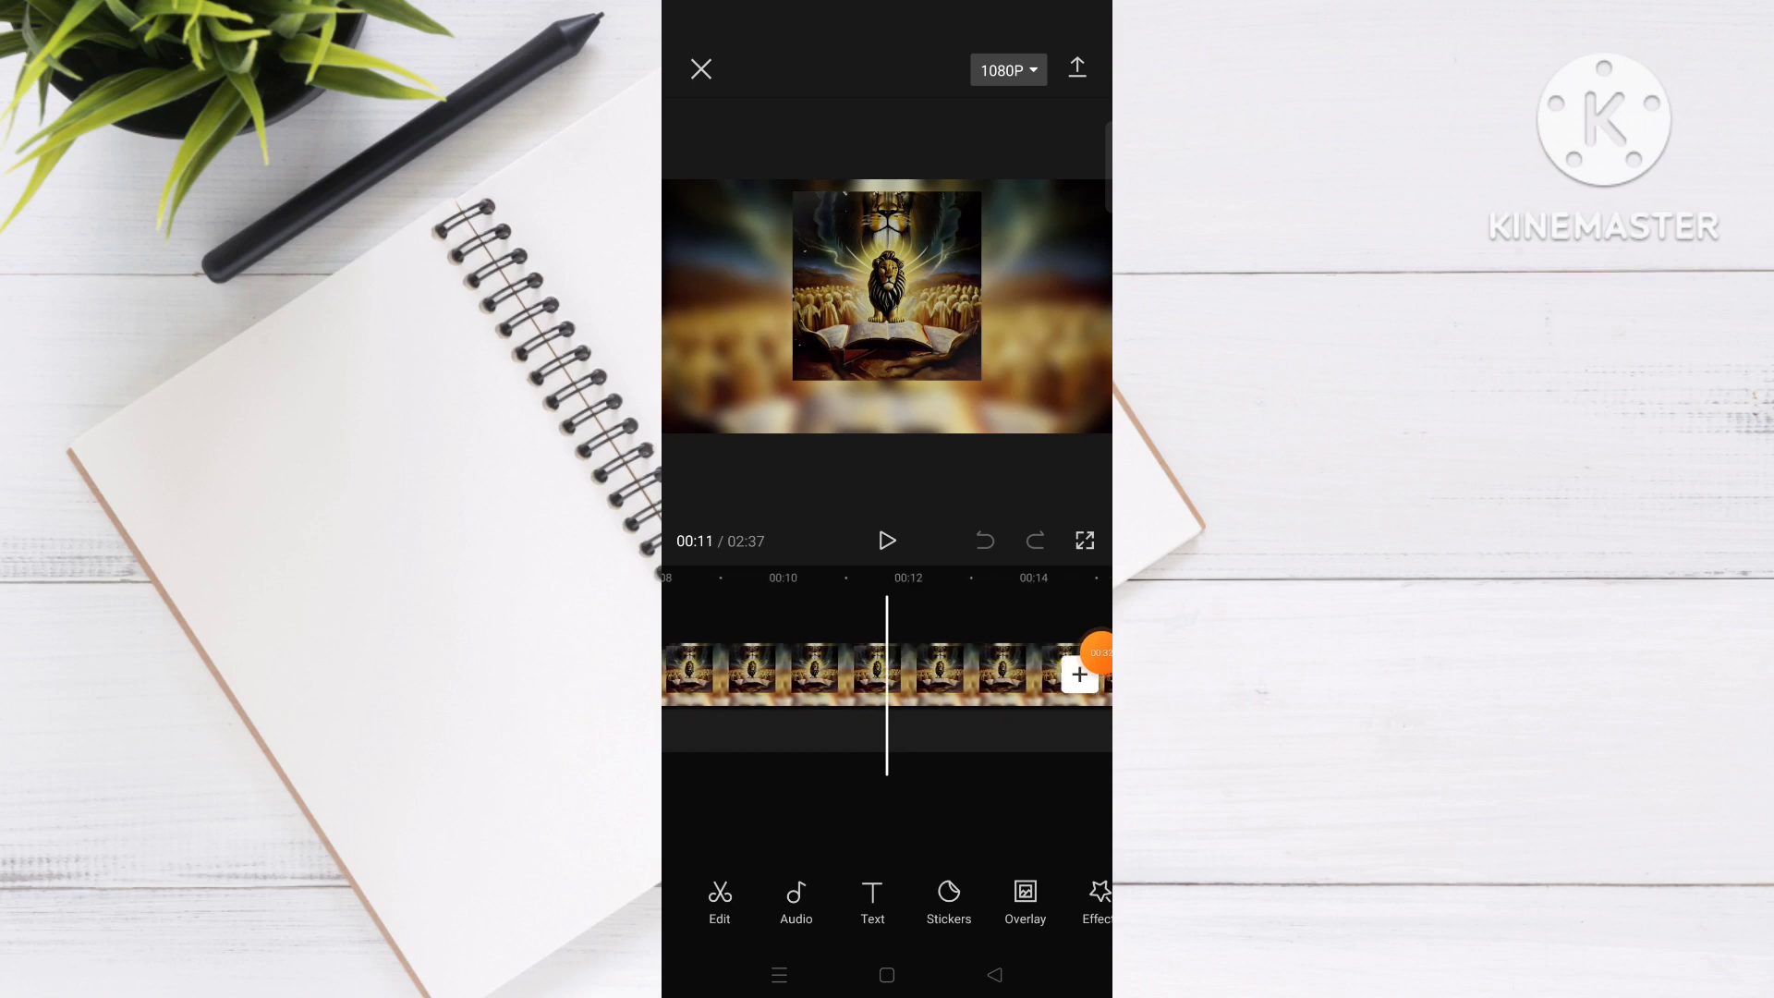
click(872, 902)
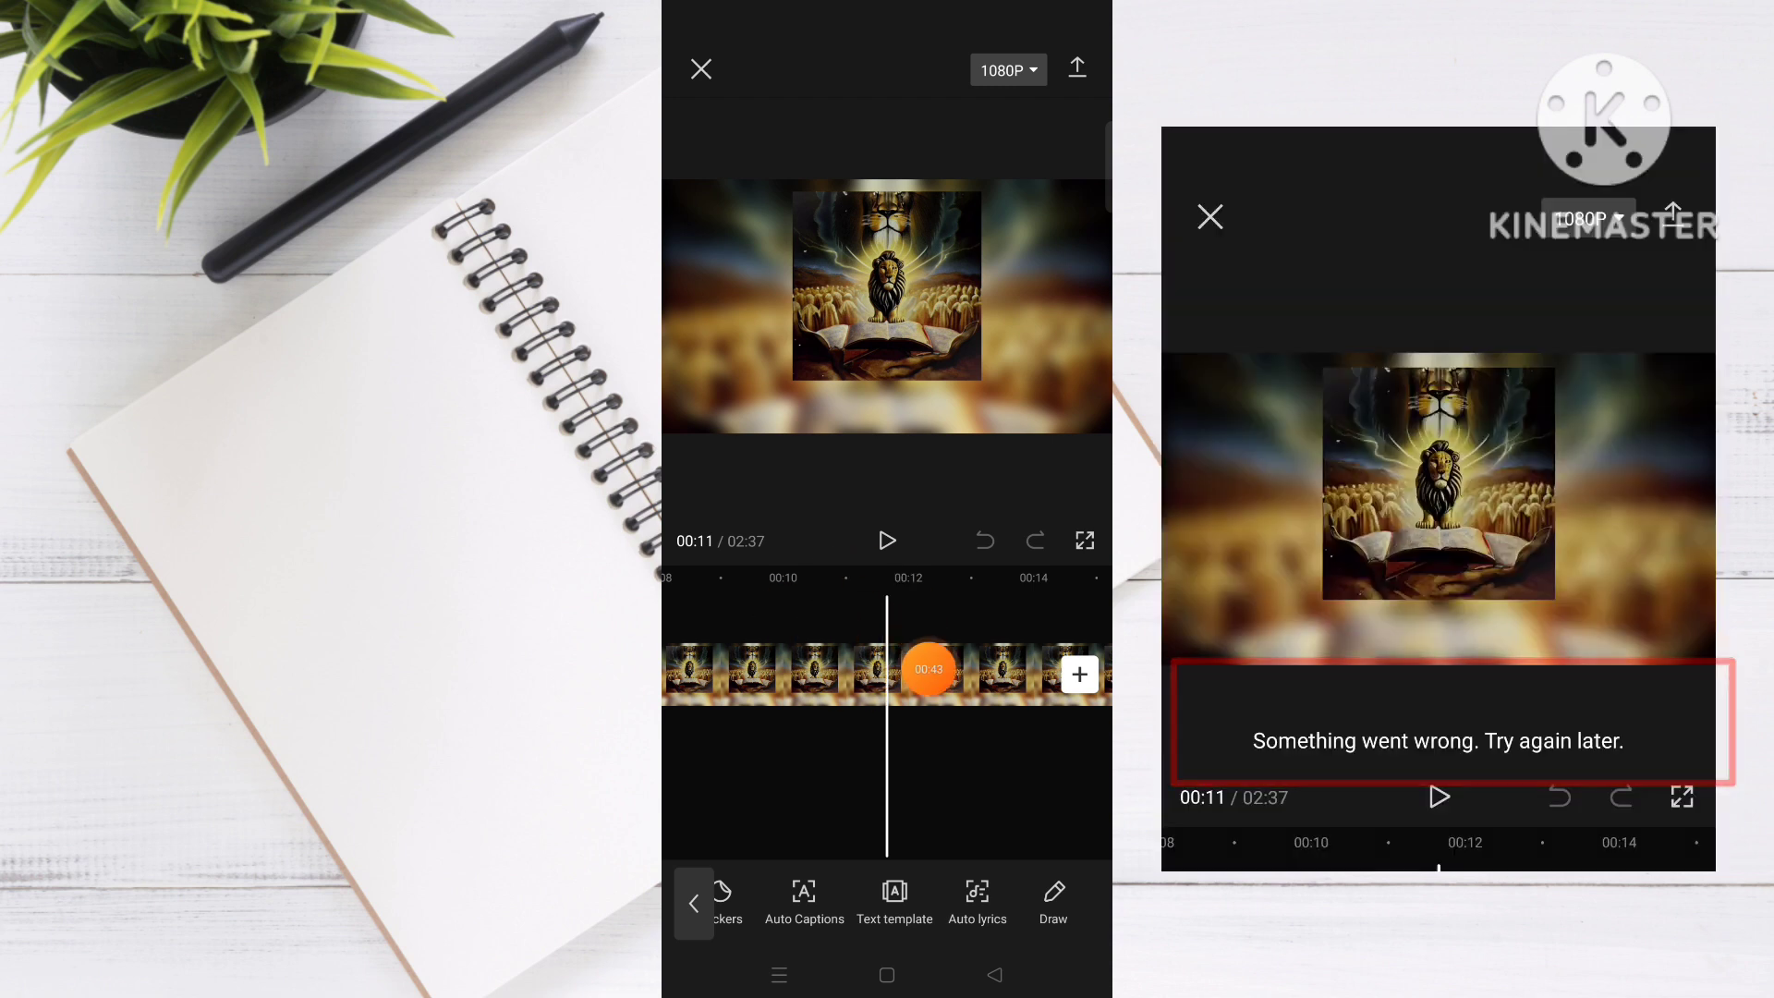
drag(928, 670, 1077, 680)
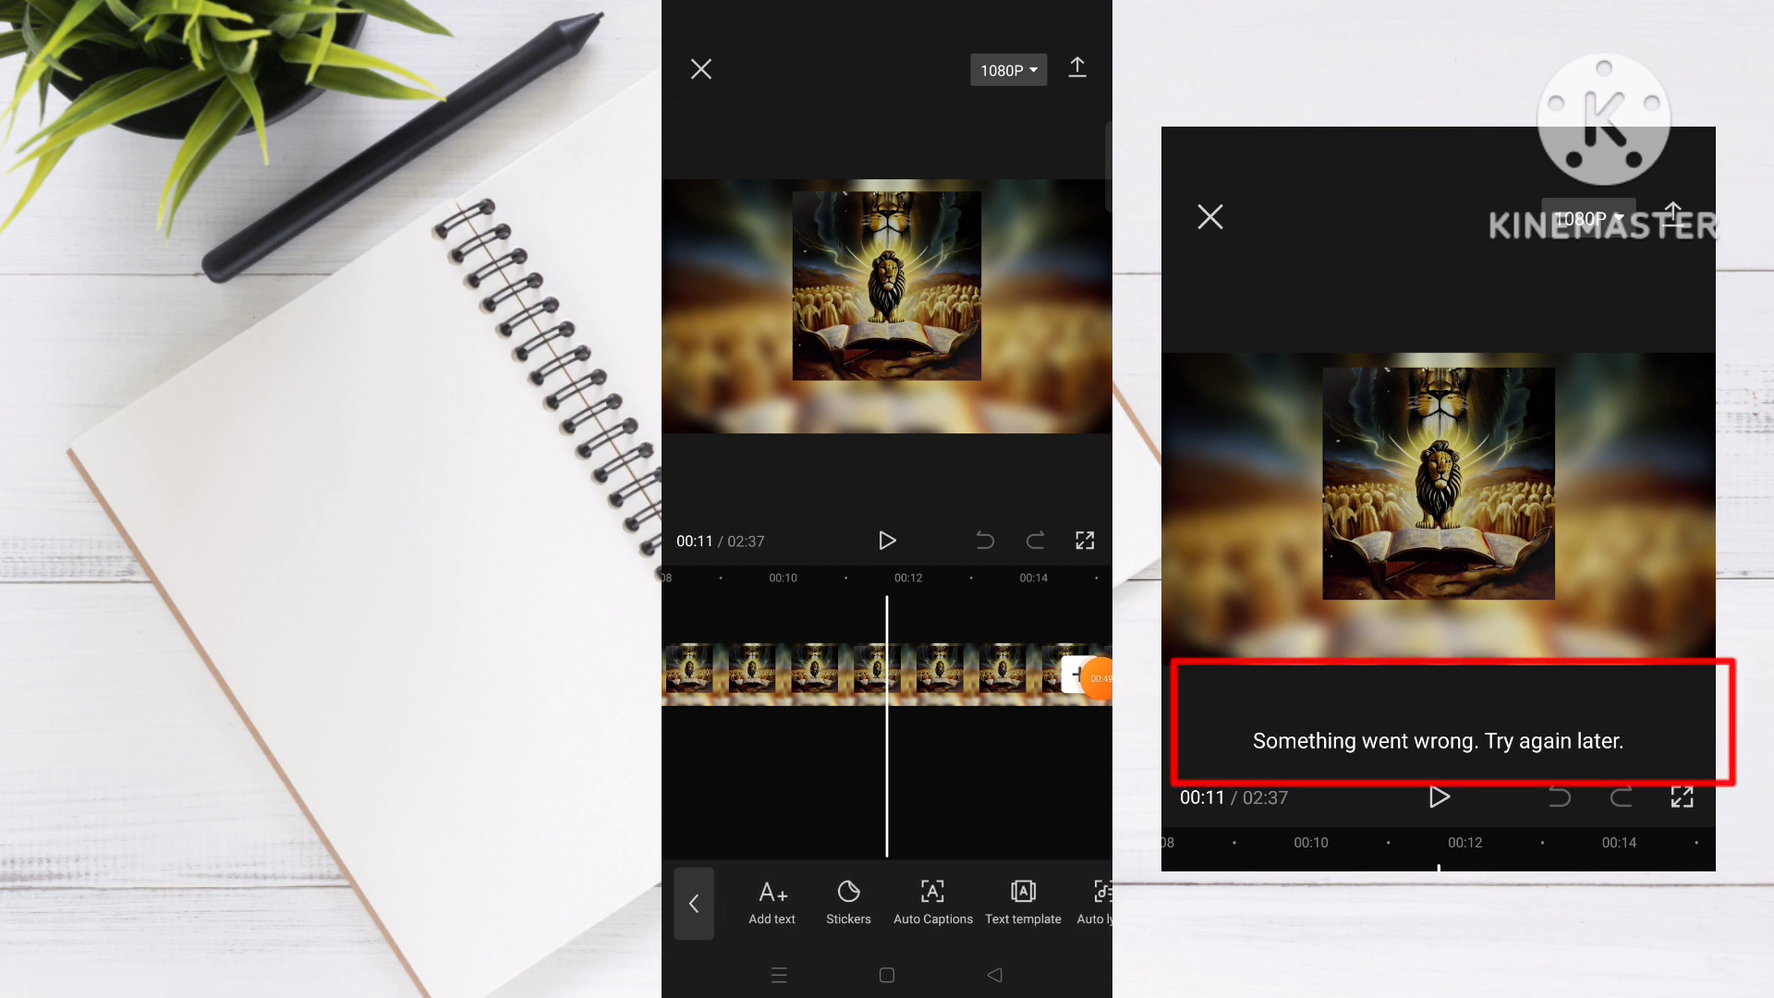
click(694, 902)
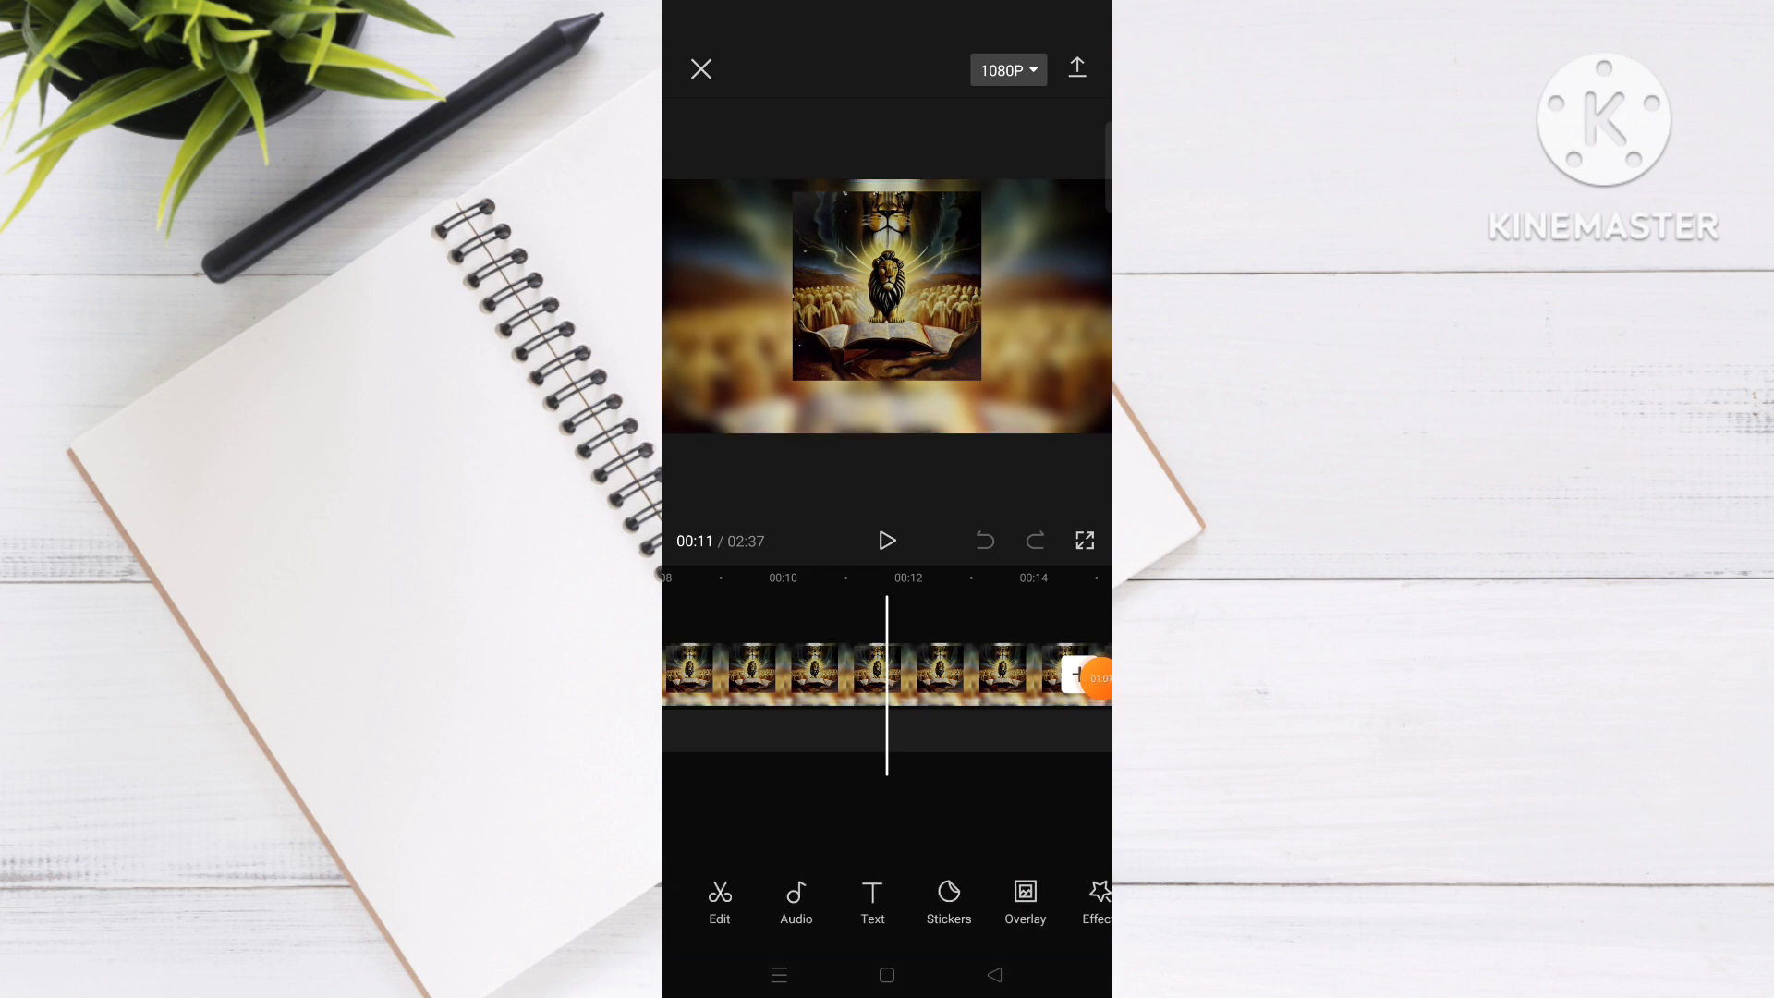
- Run a copyright check from Audio tools and close it when stalled at 99%
click(1093, 678)
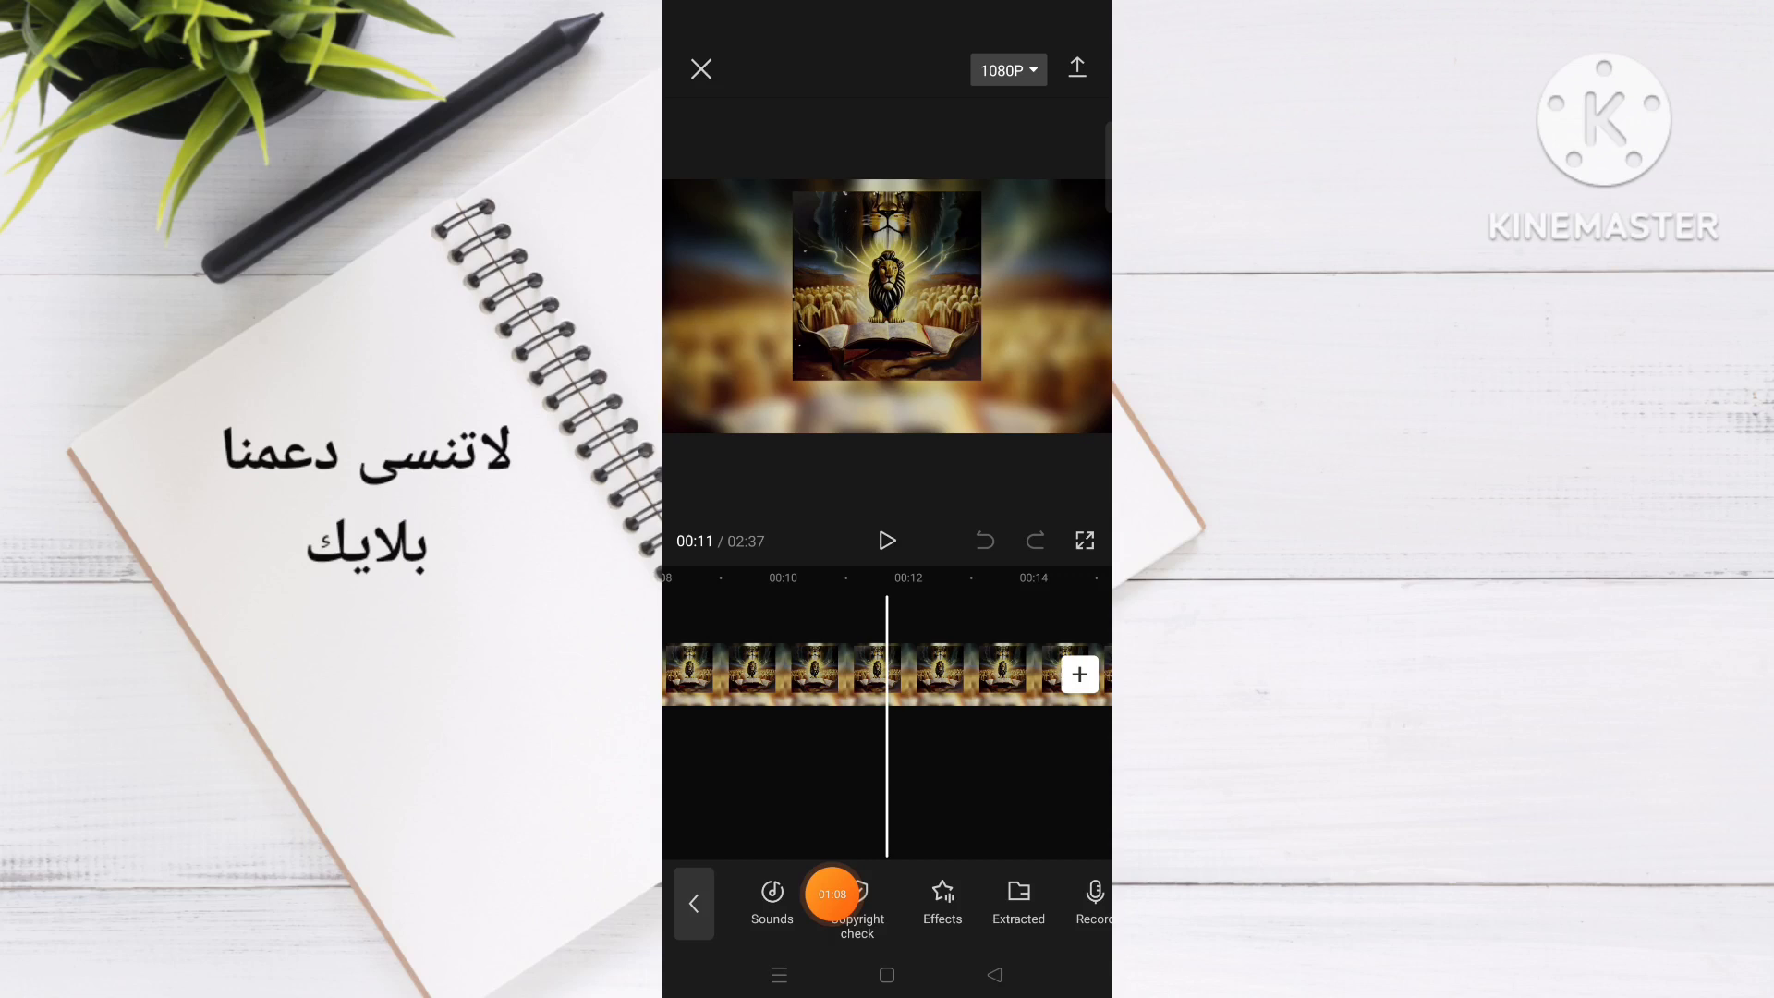
click(857, 902)
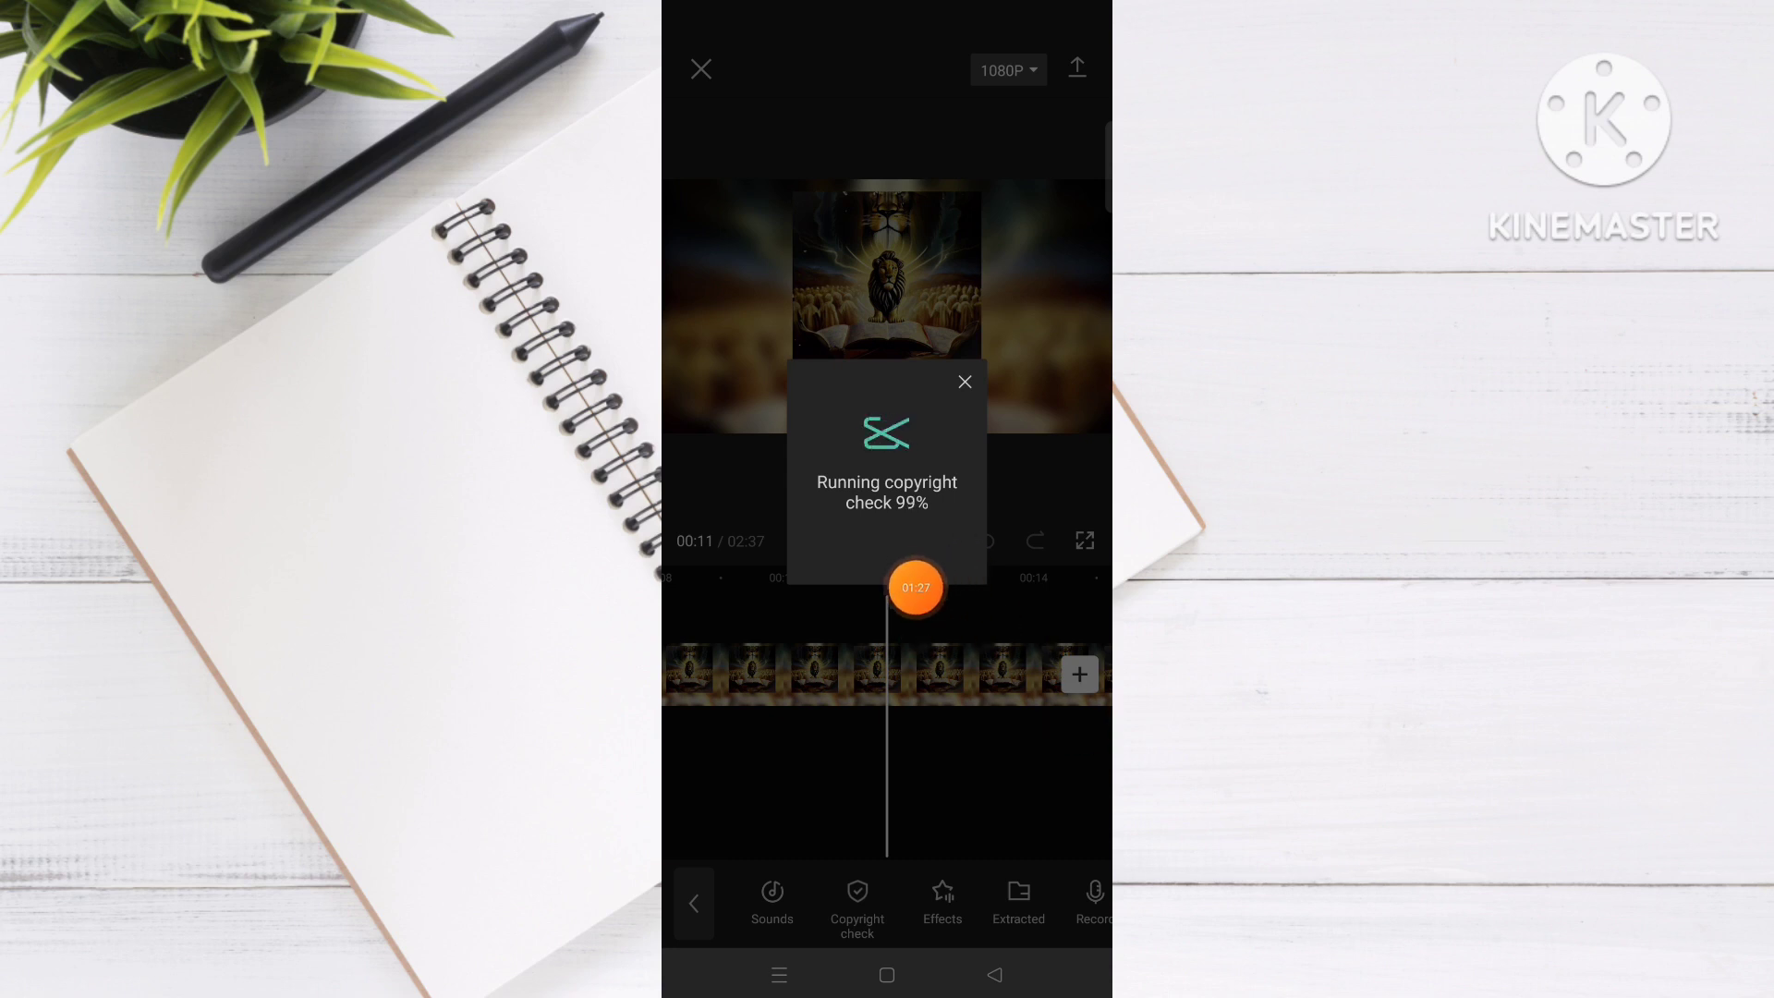
drag(914, 586, 1078, 726)
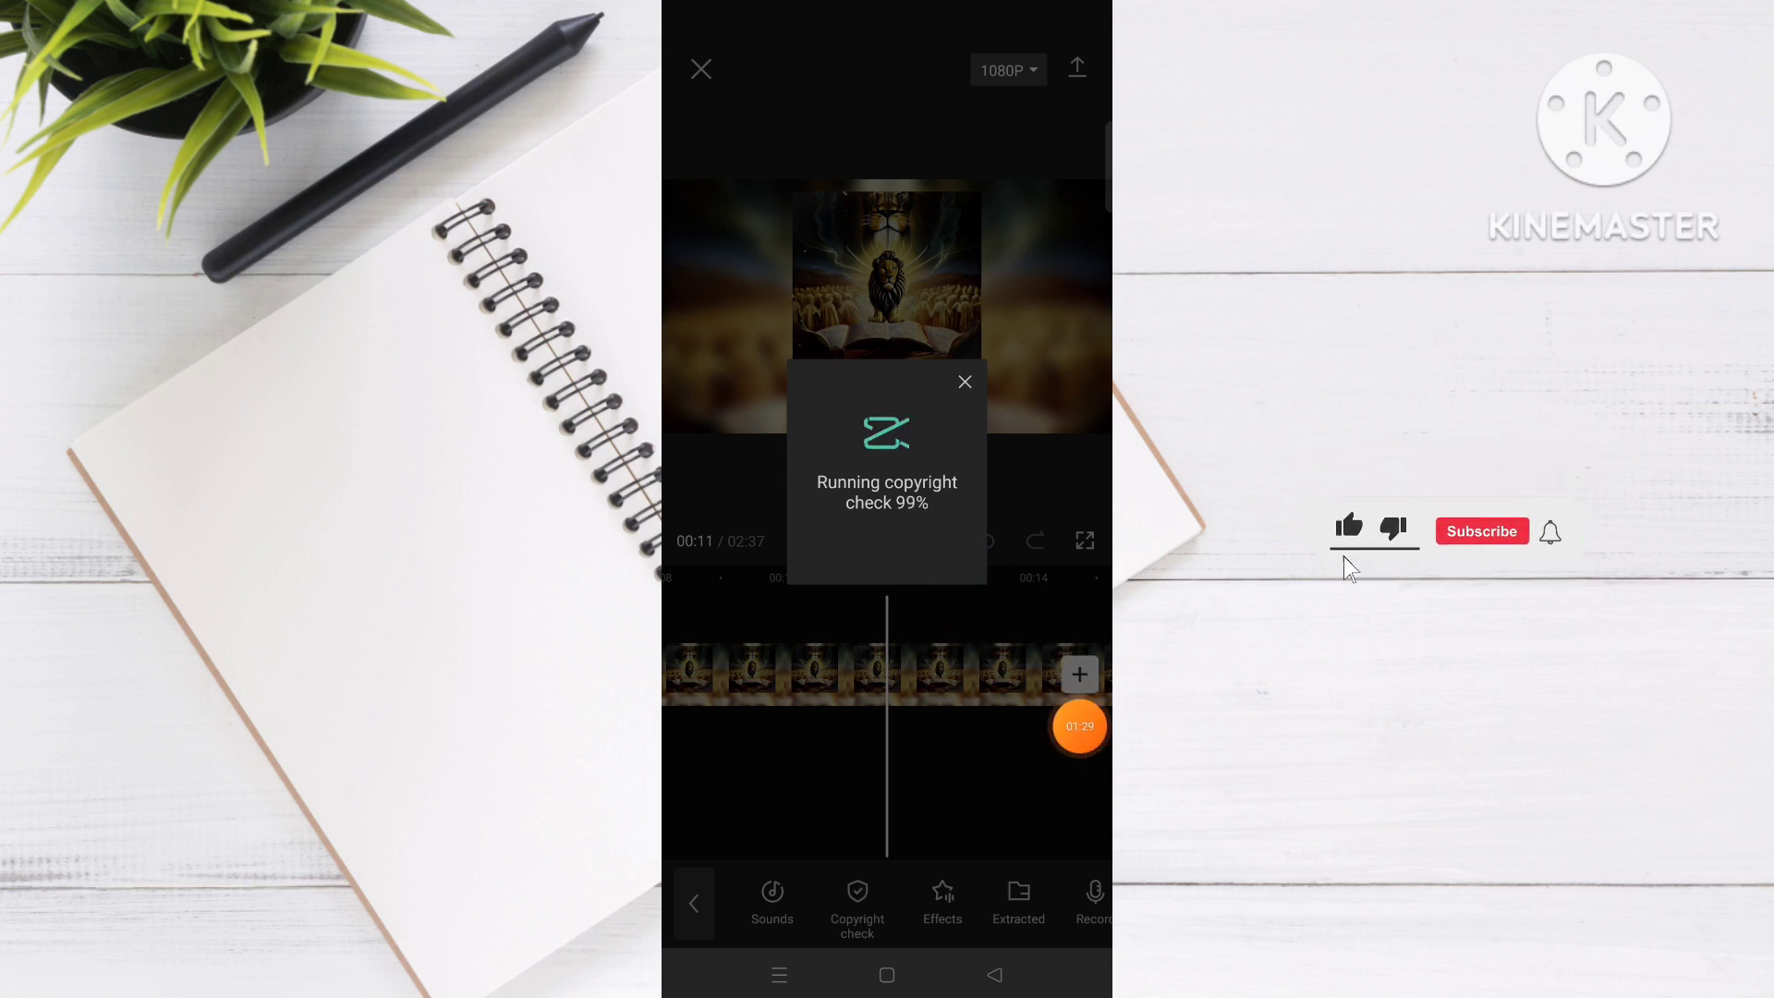
click(1482, 531)
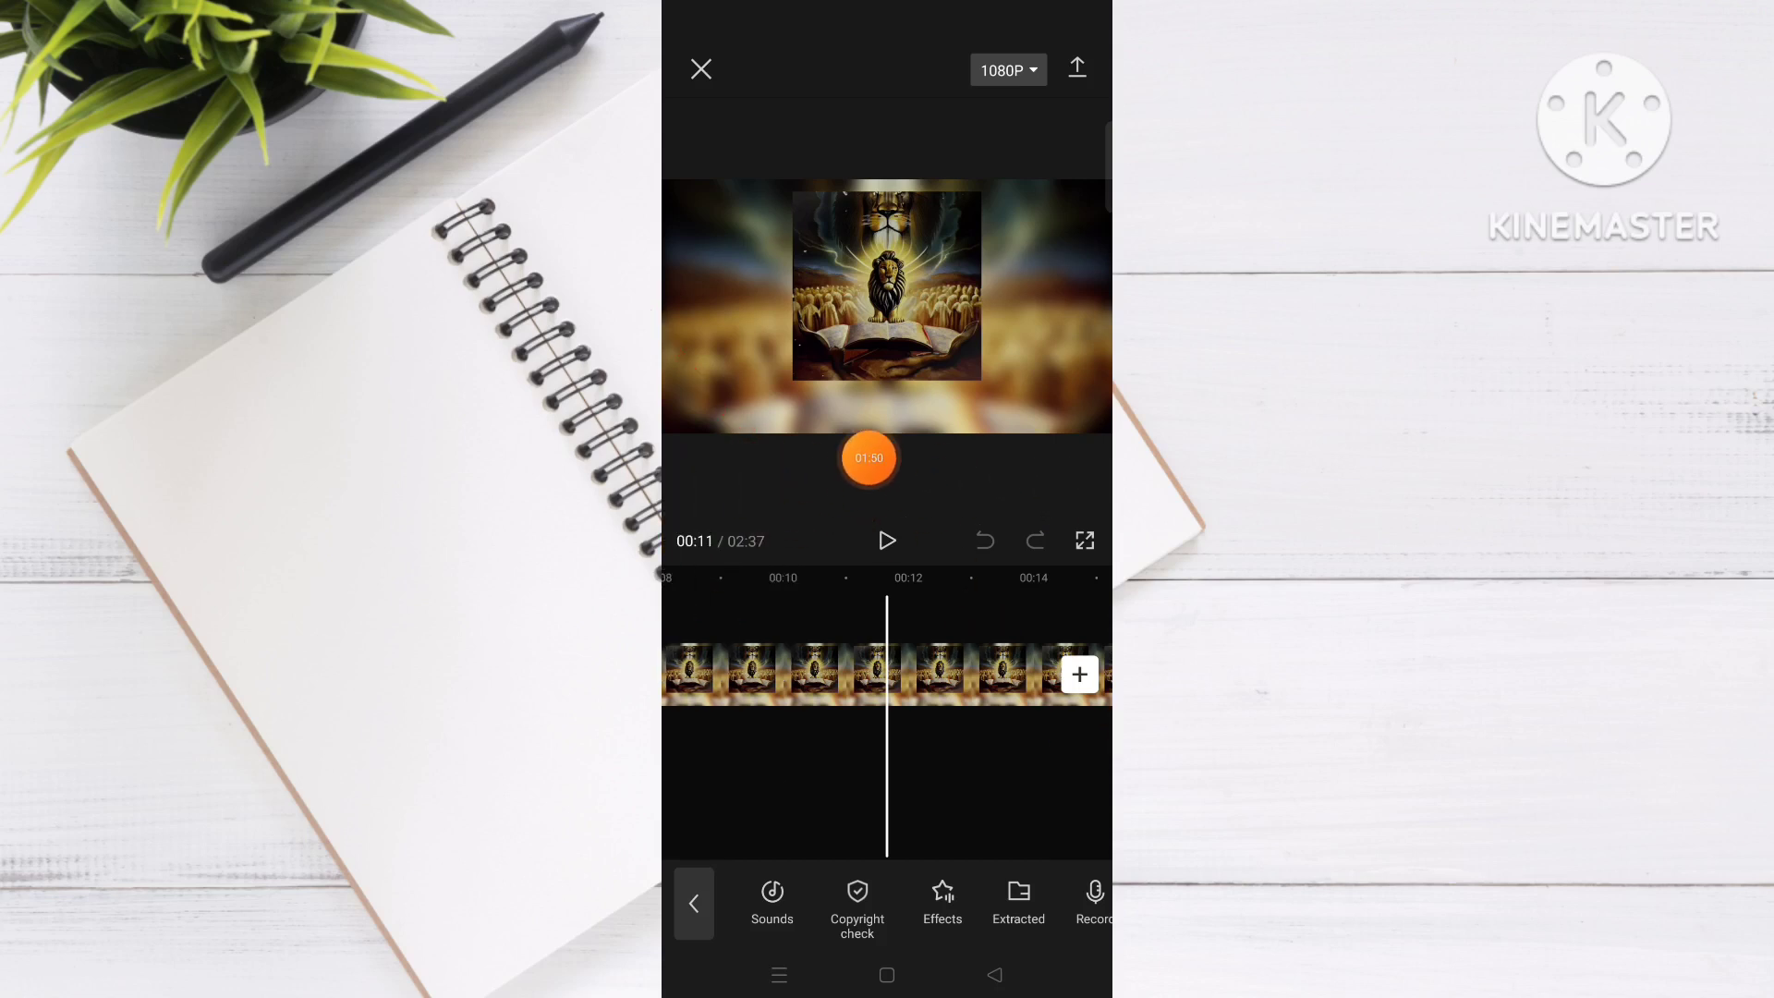
- Swipe up with the Home gesture to exit CapCut
drag(869, 458, 841, 886)
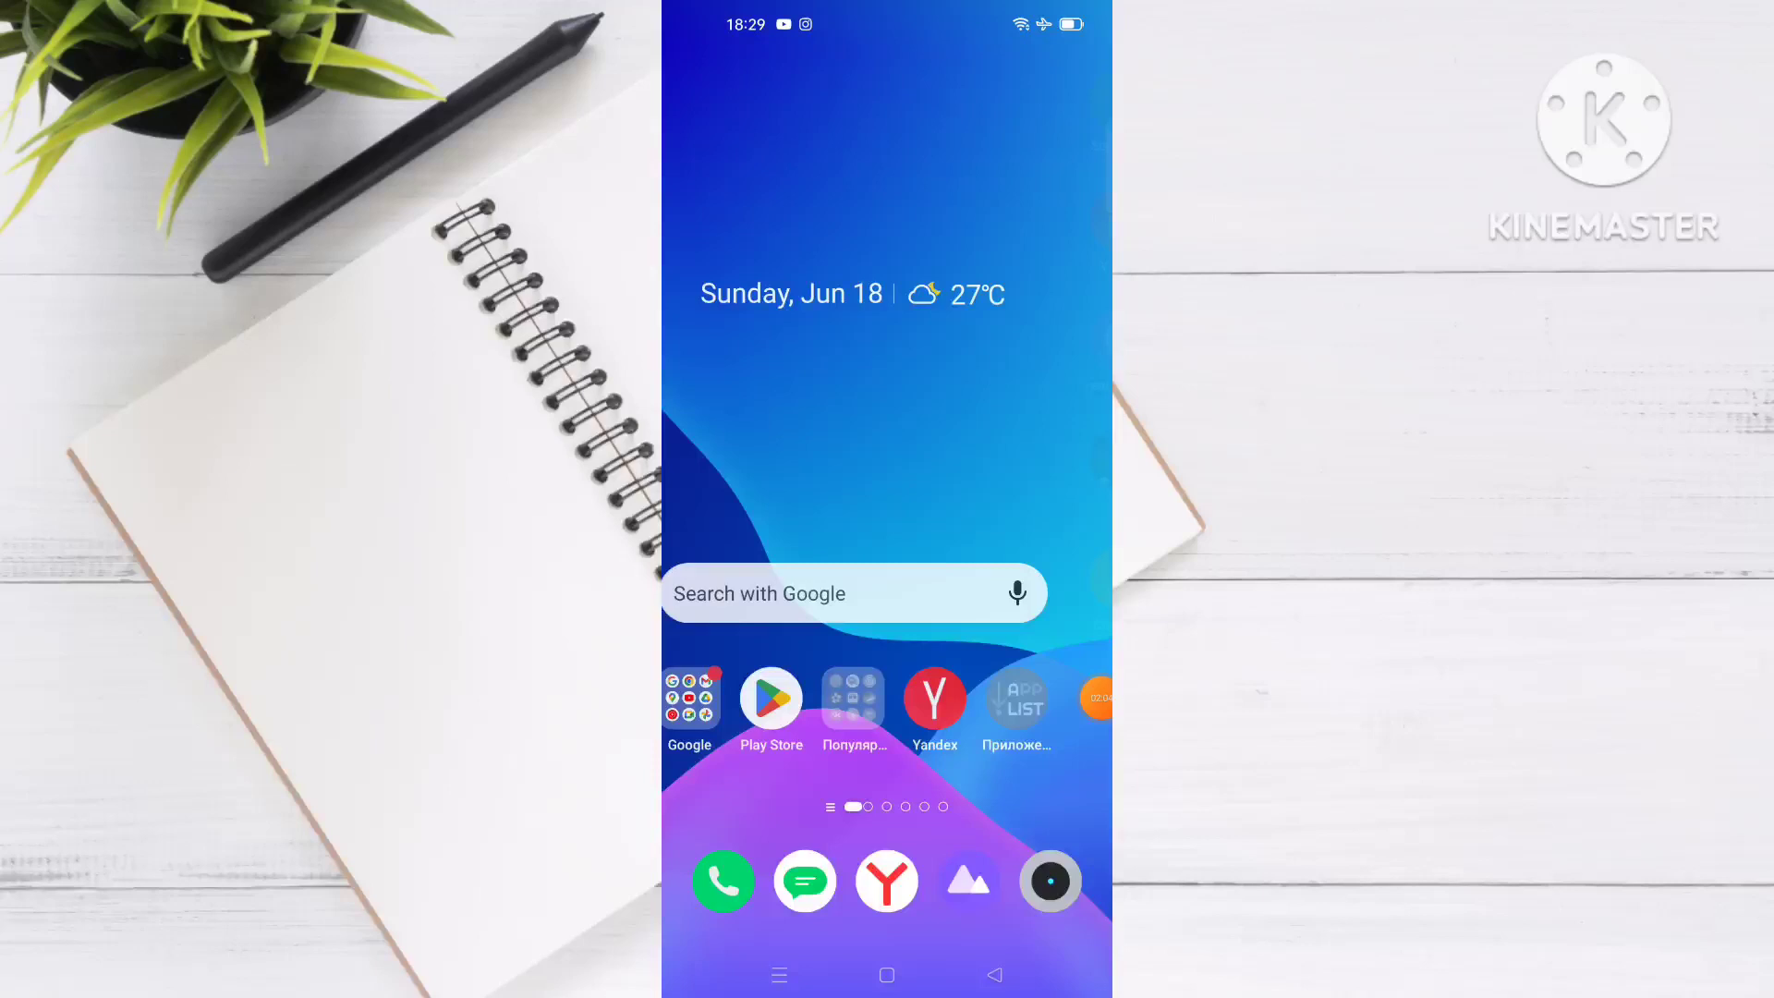
click(771, 697)
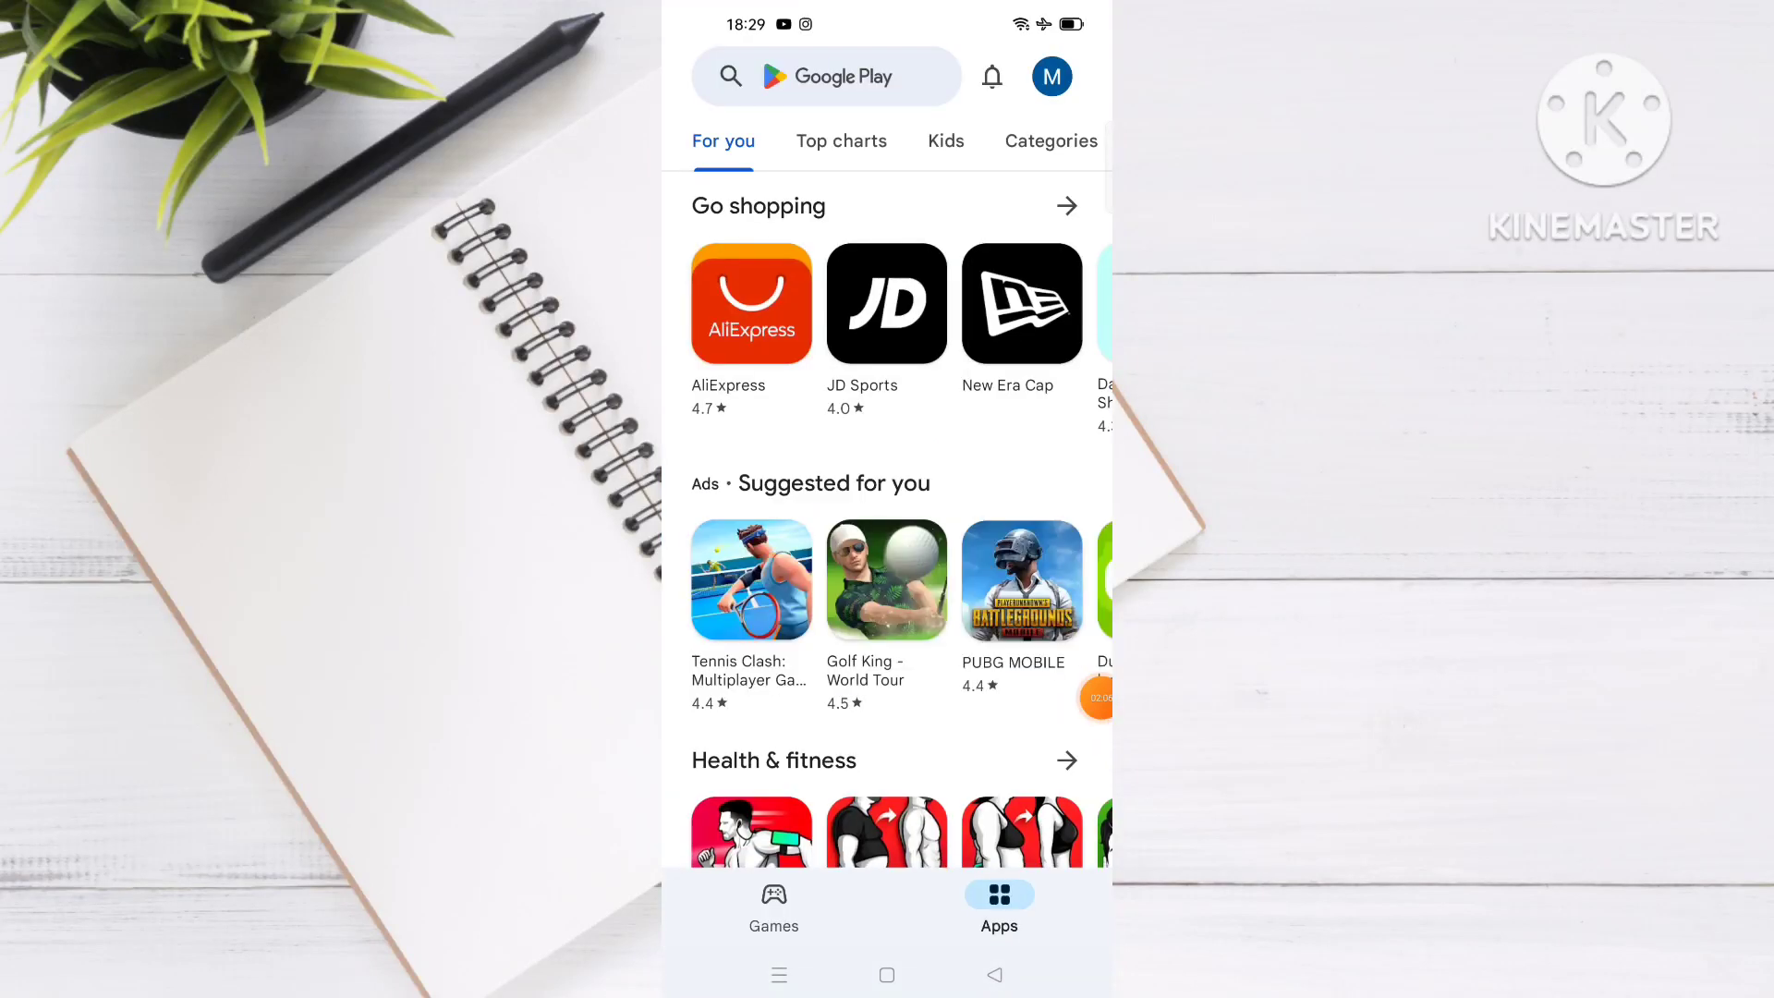
text(ca)
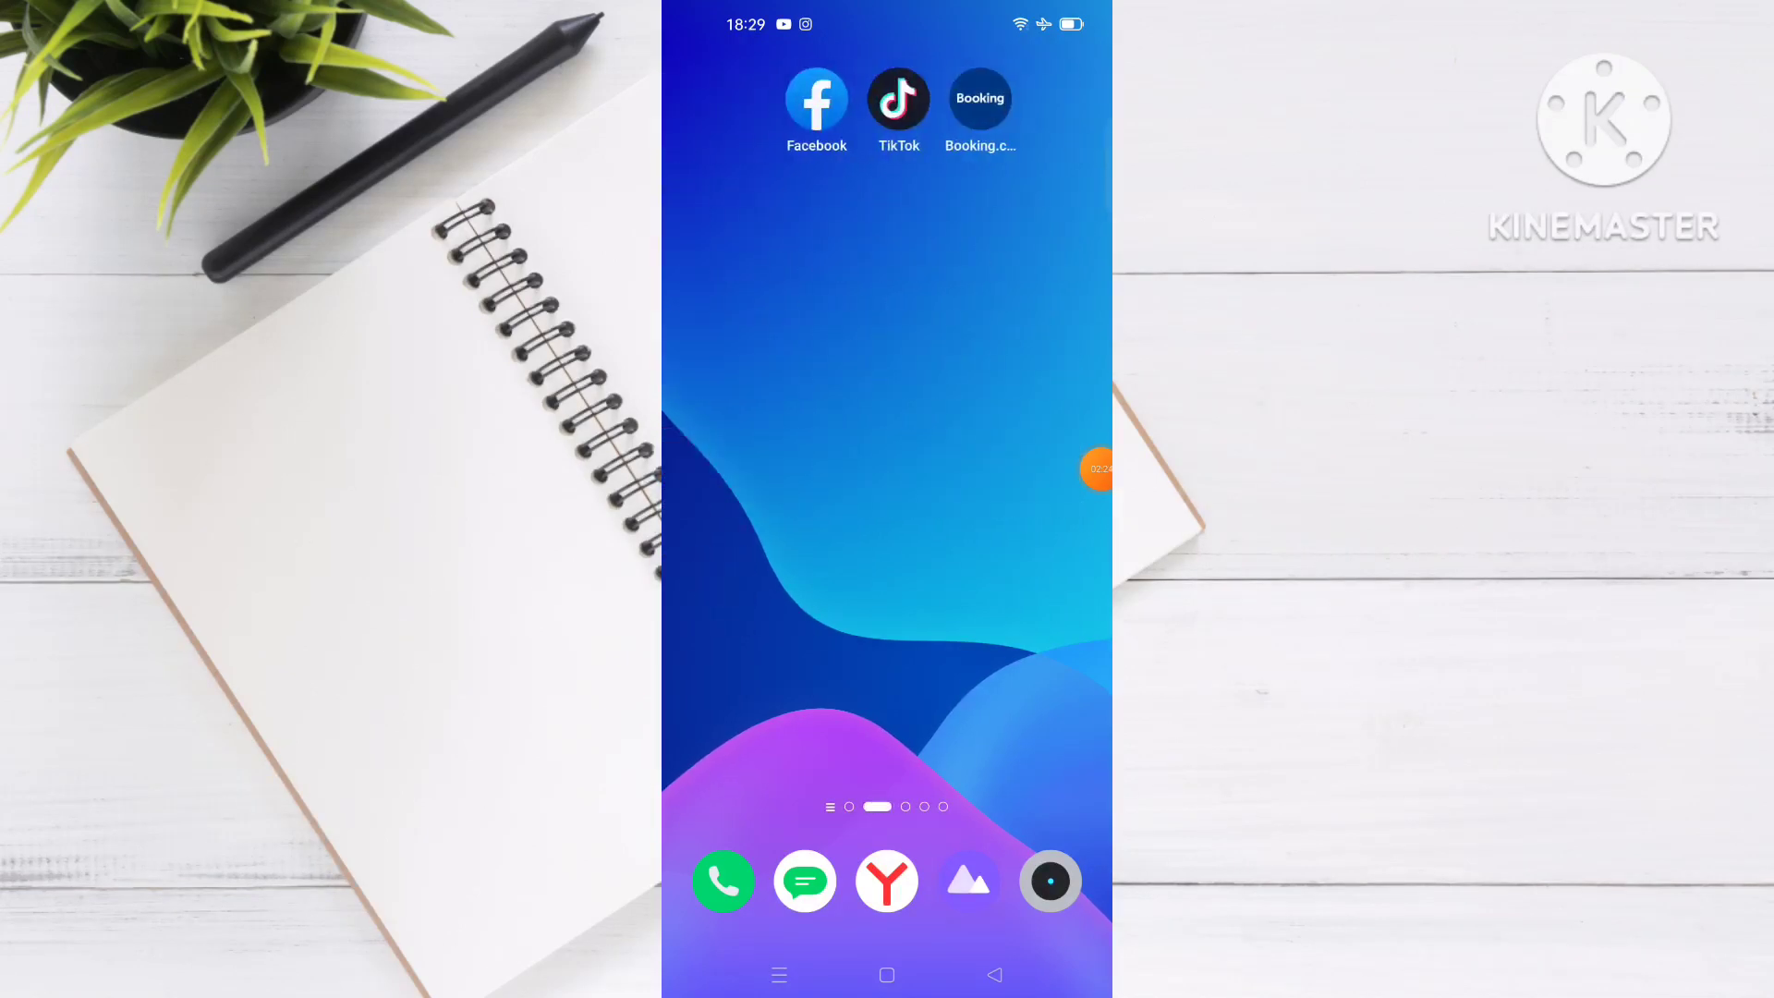
- Reopen the lion project, then close the editor with the top-left X
scroll(left, 3)
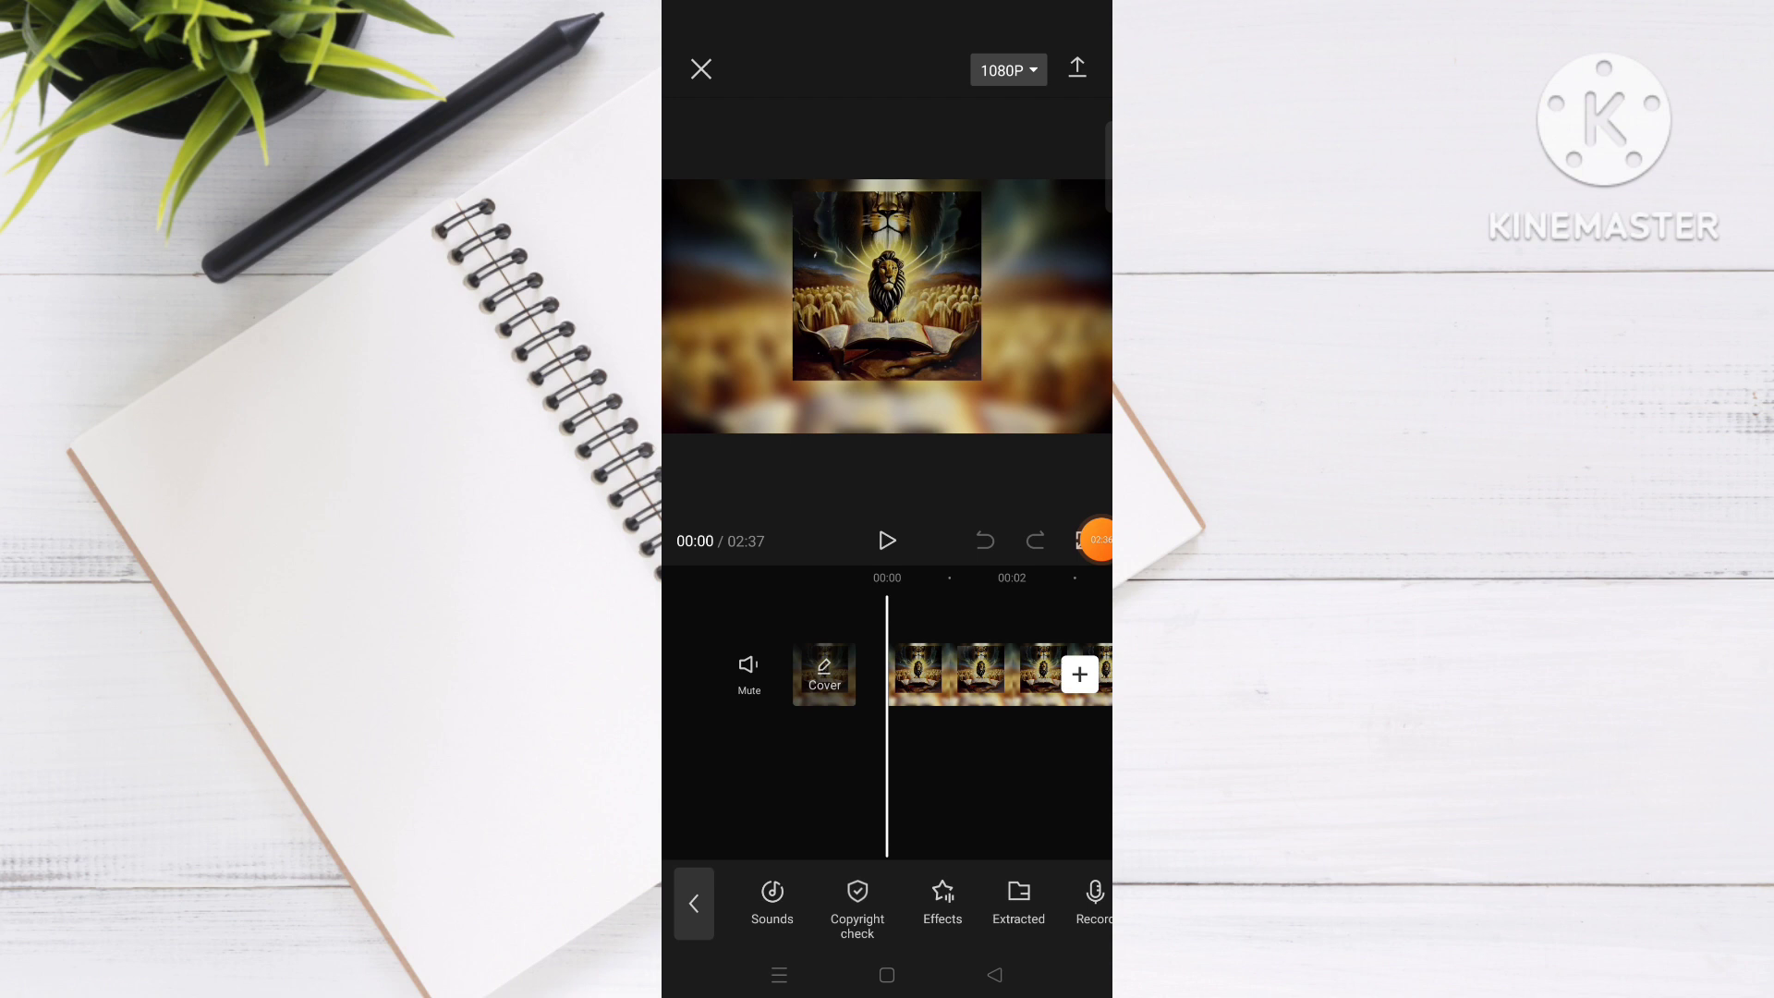
click(700, 69)
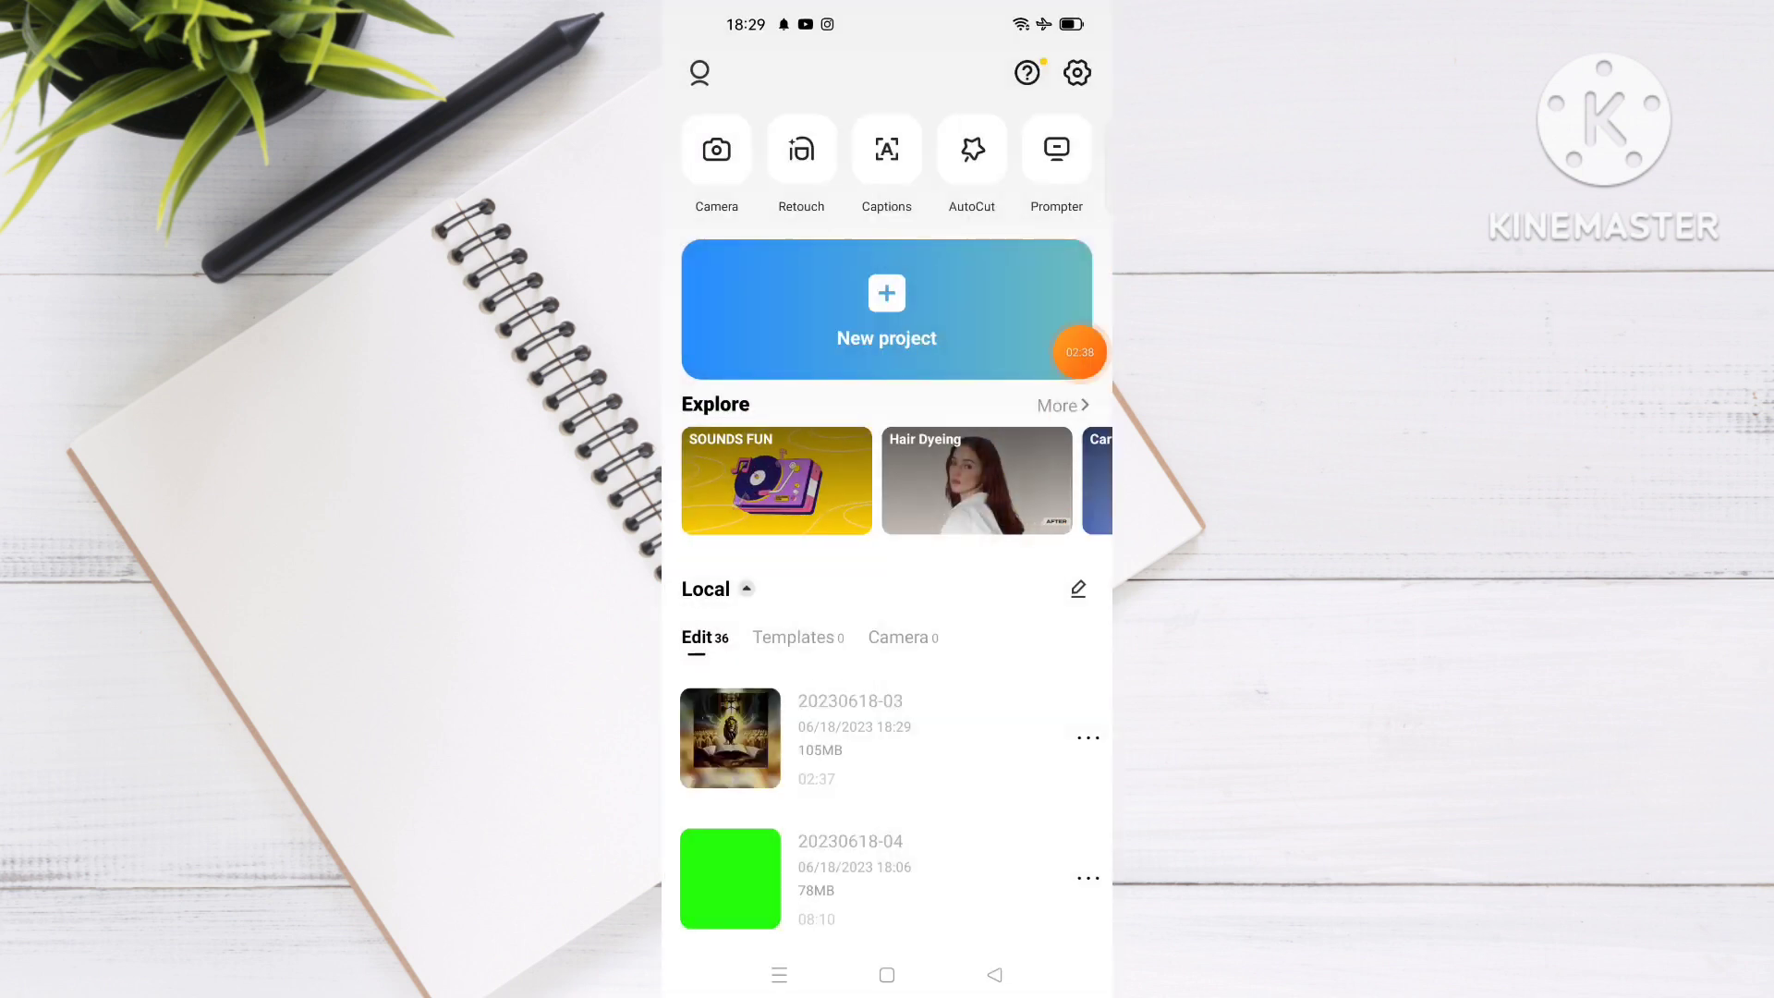
- Go to Settings and choose Feedback
click(1075, 72)
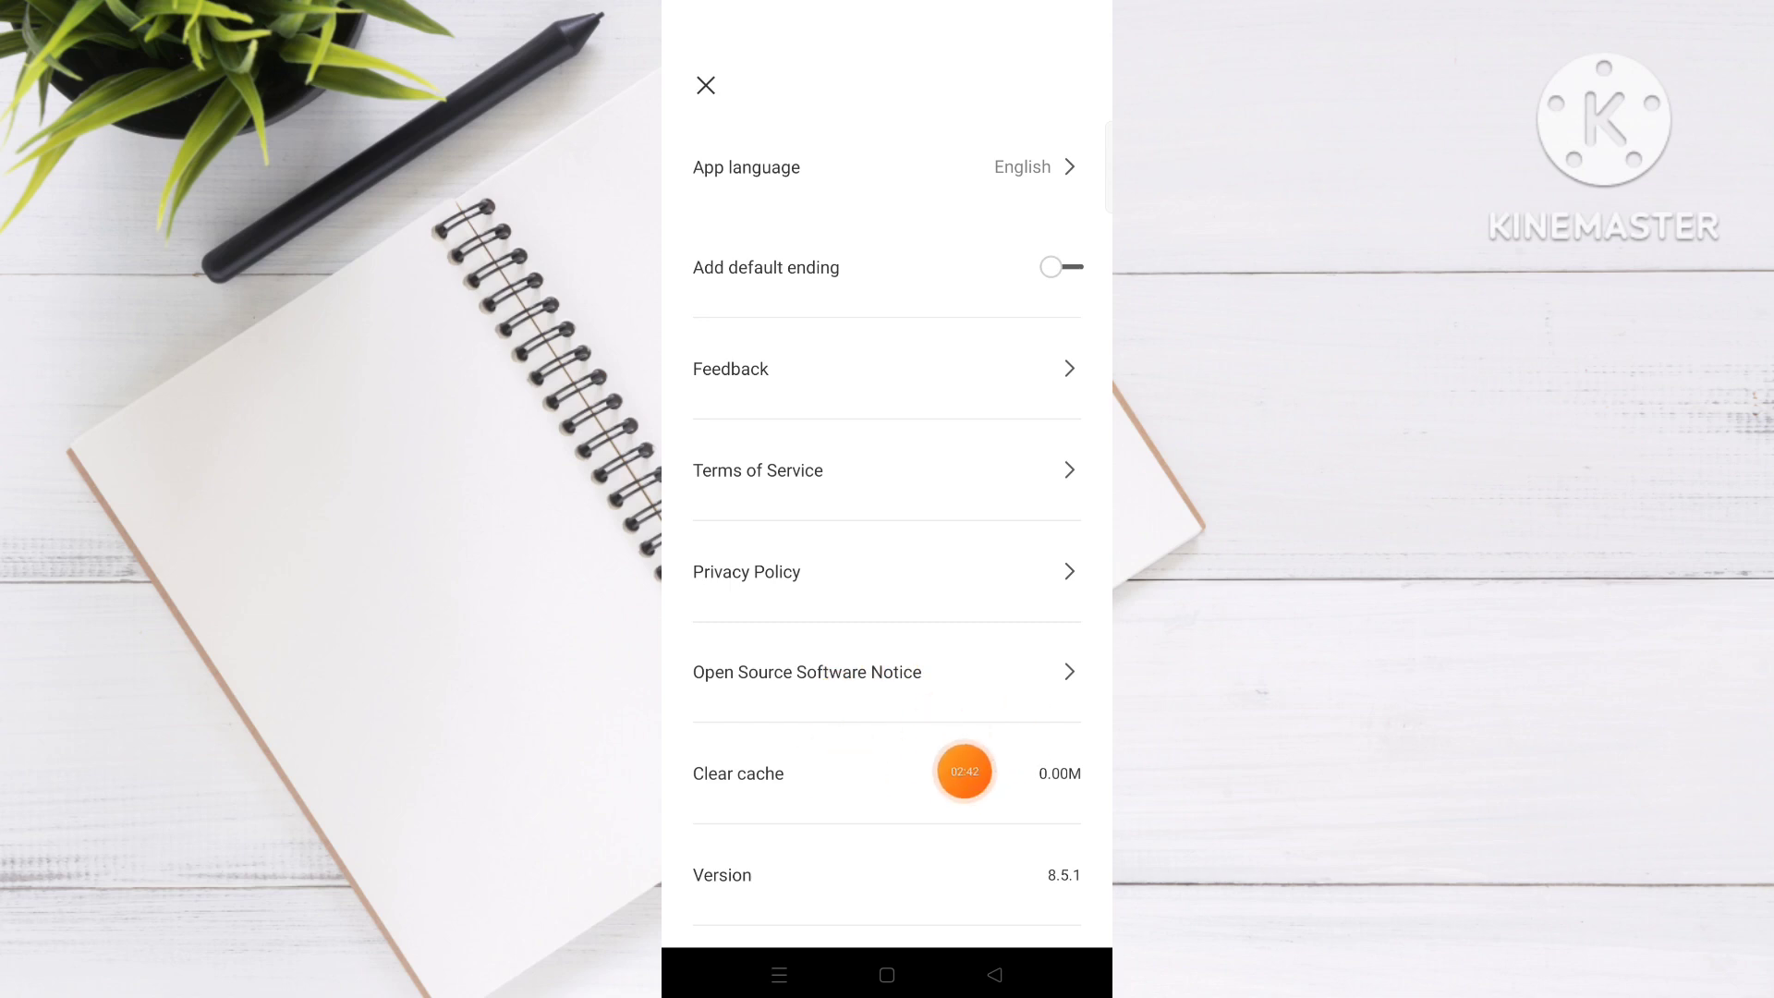
mouse_move(832, 559)
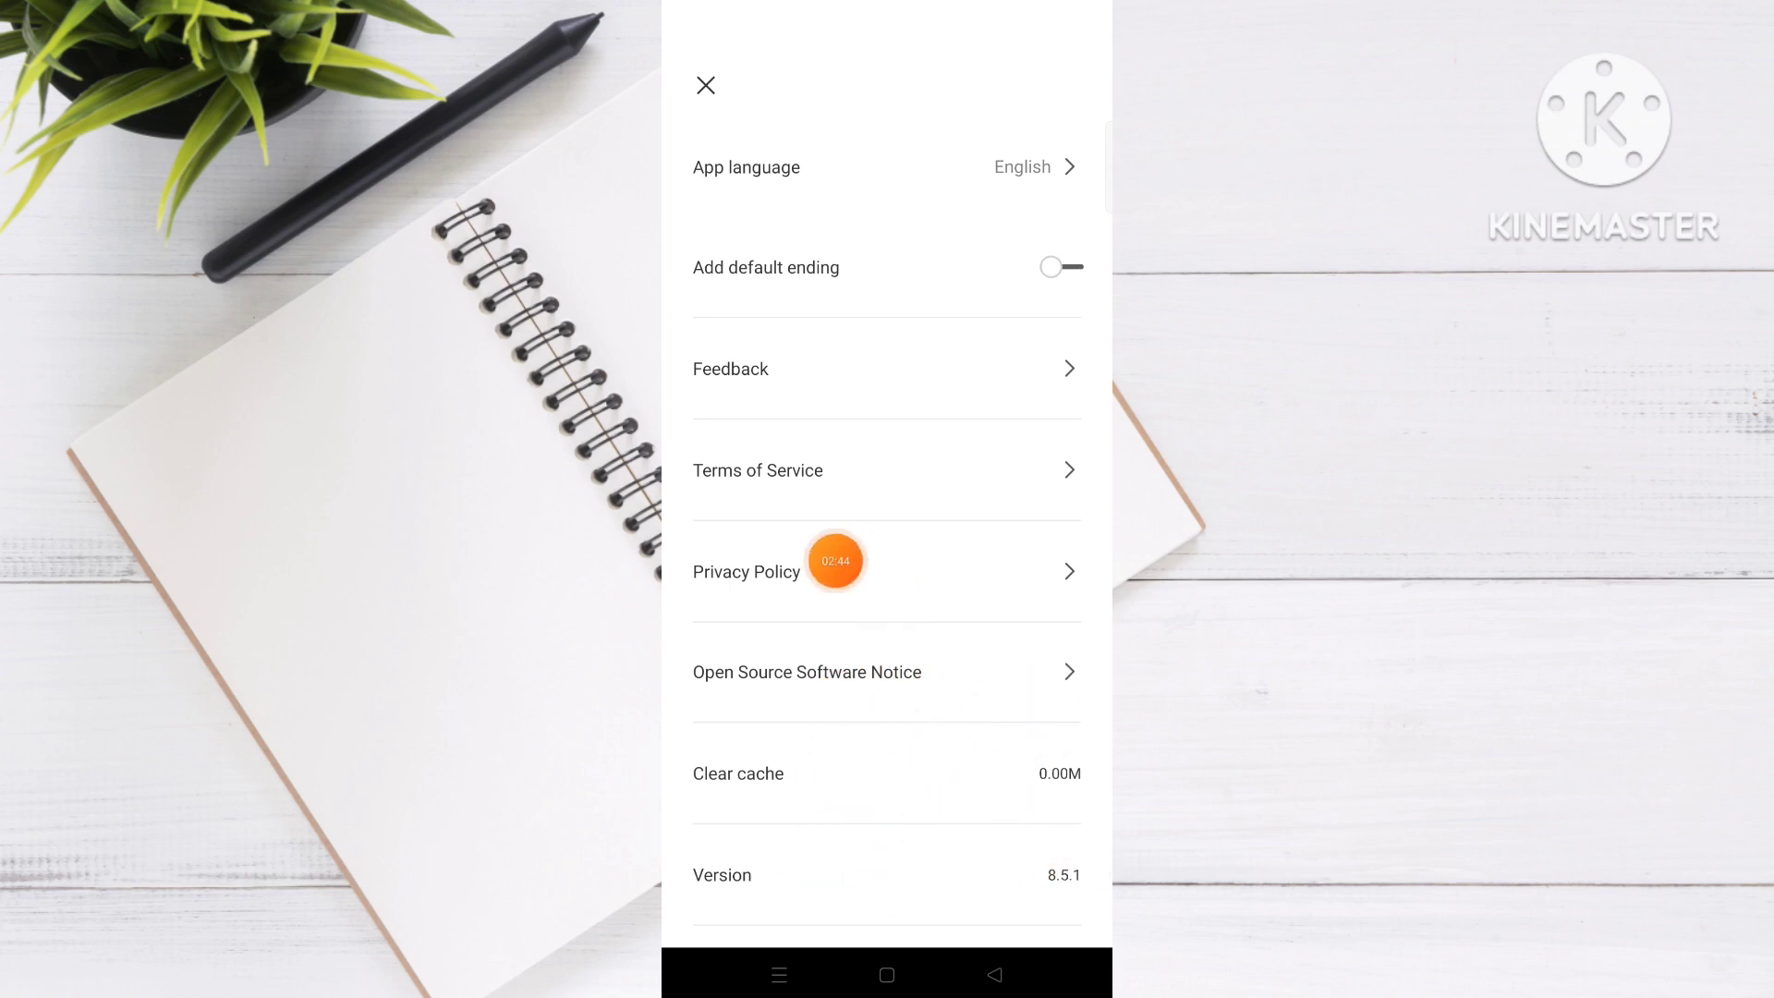
click(730, 368)
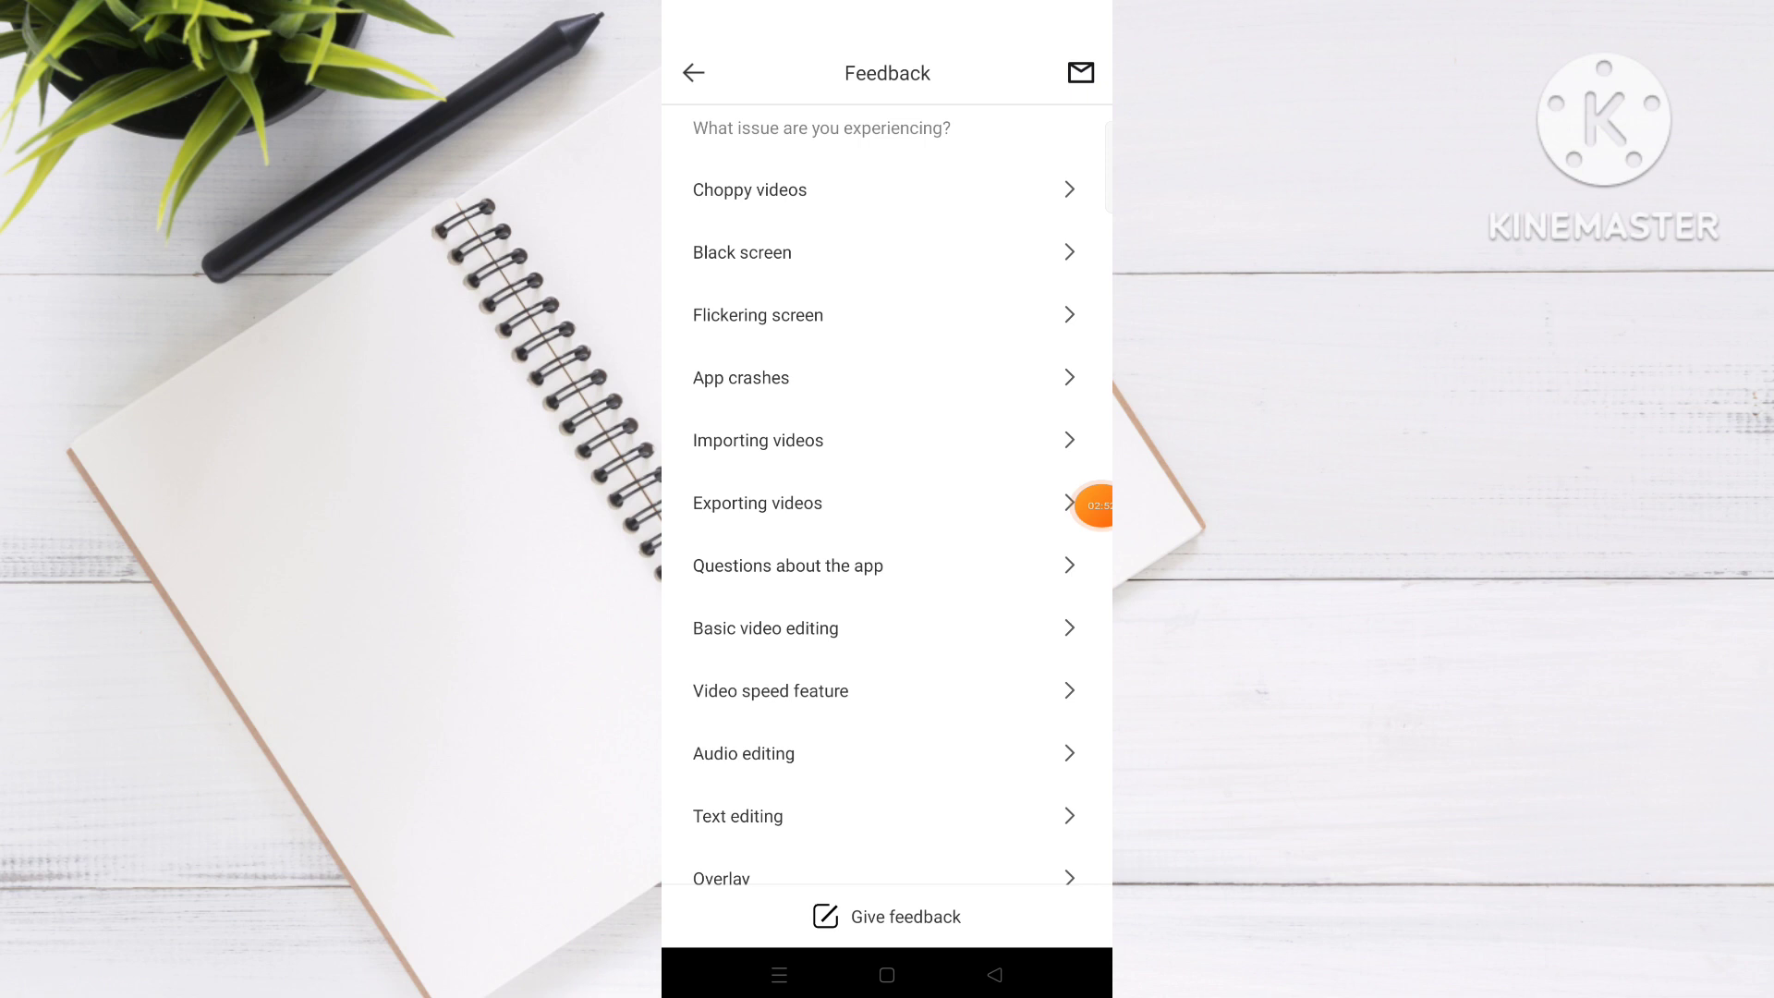
- Choose App crashes and describe the copyright check's 'something went wrong' error
click(741, 378)
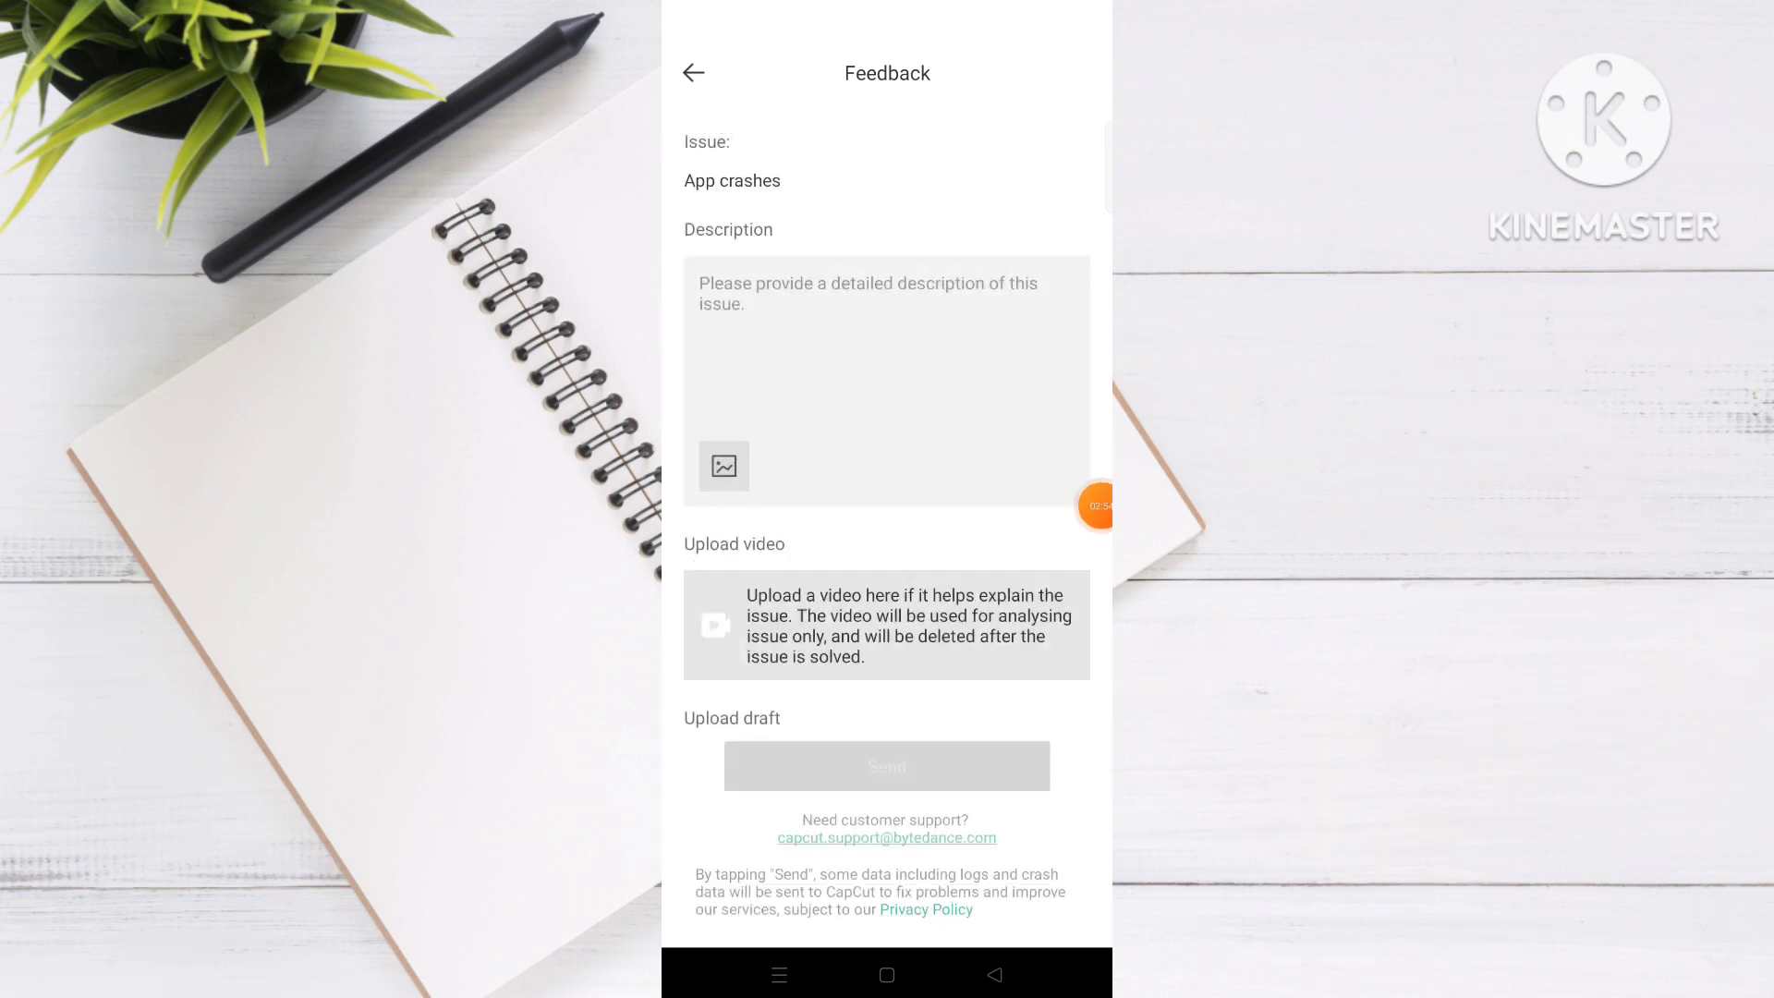
click(886, 378)
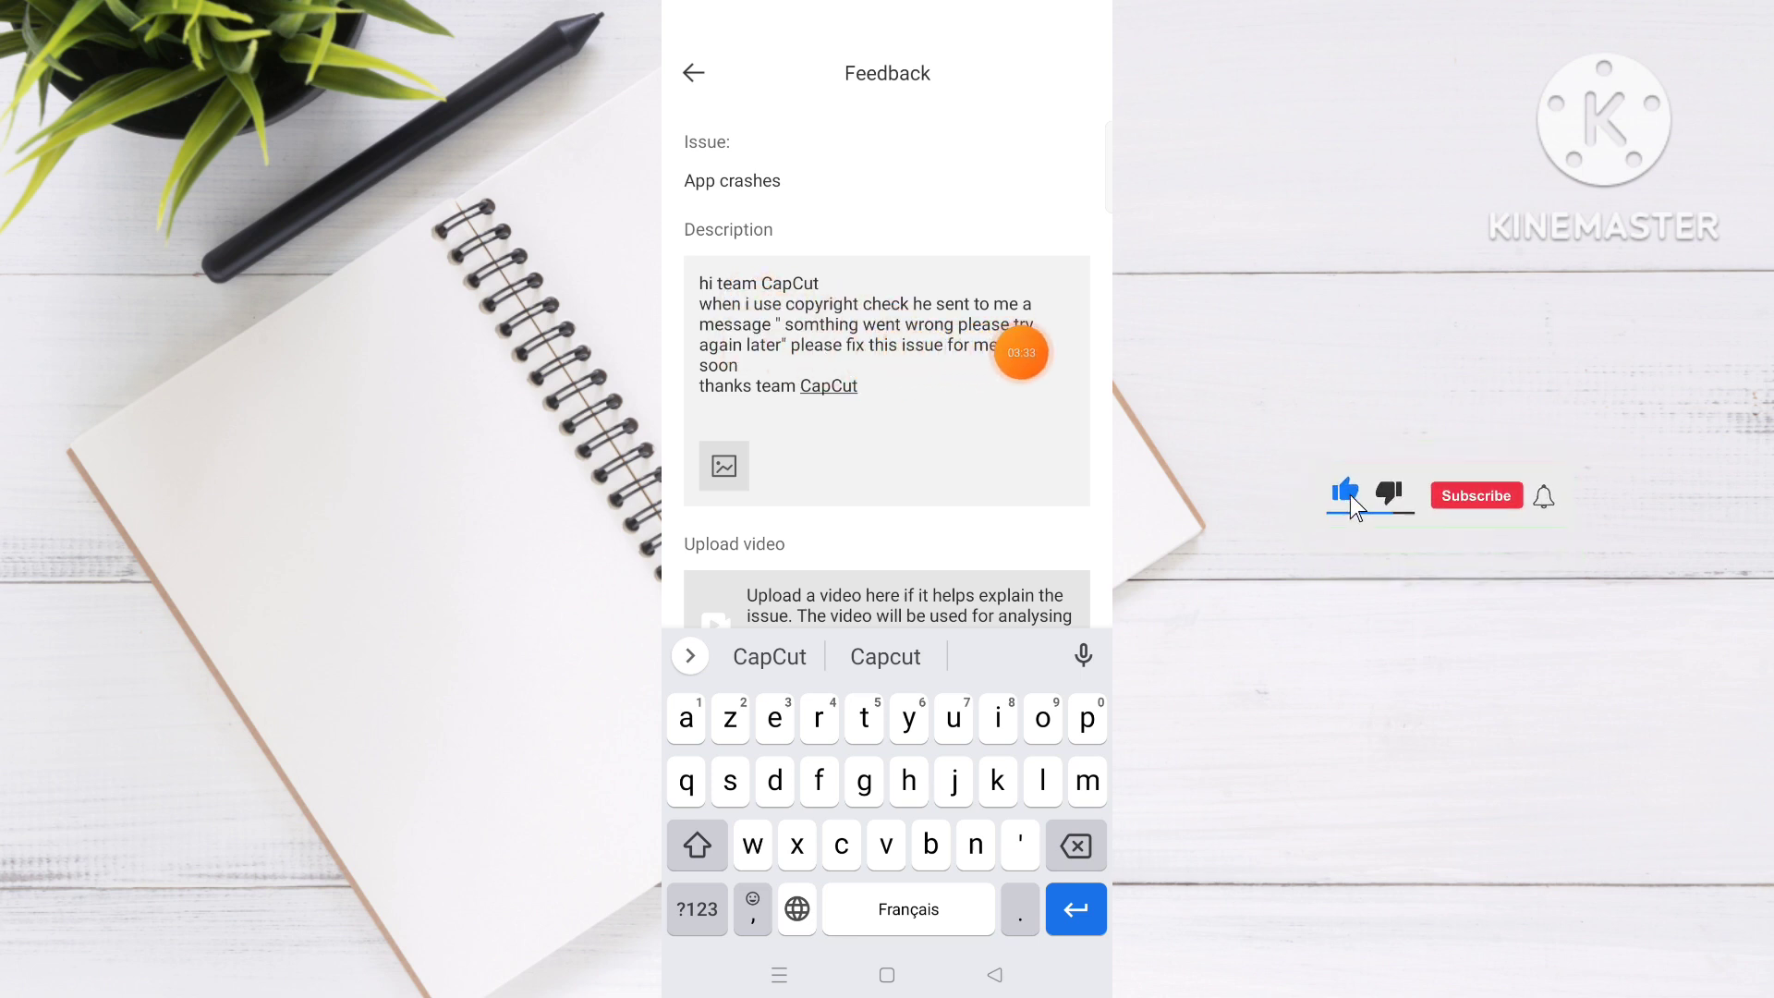
click(1475, 495)
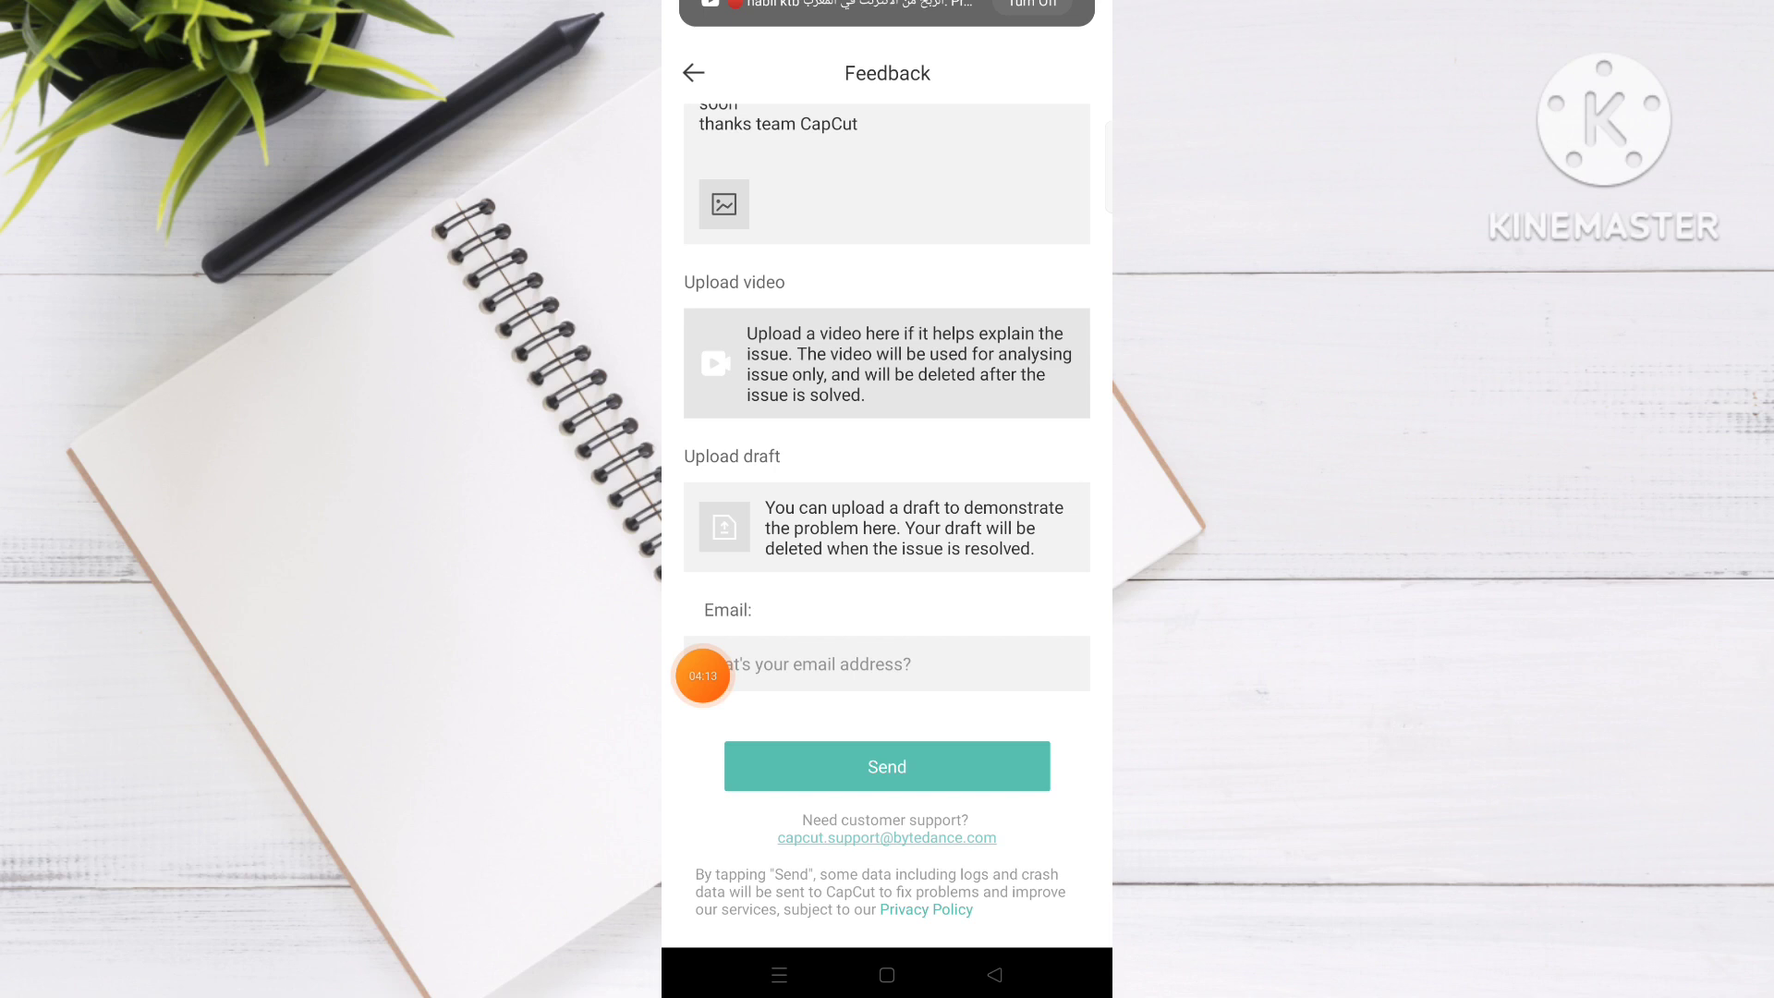
click(886, 664)
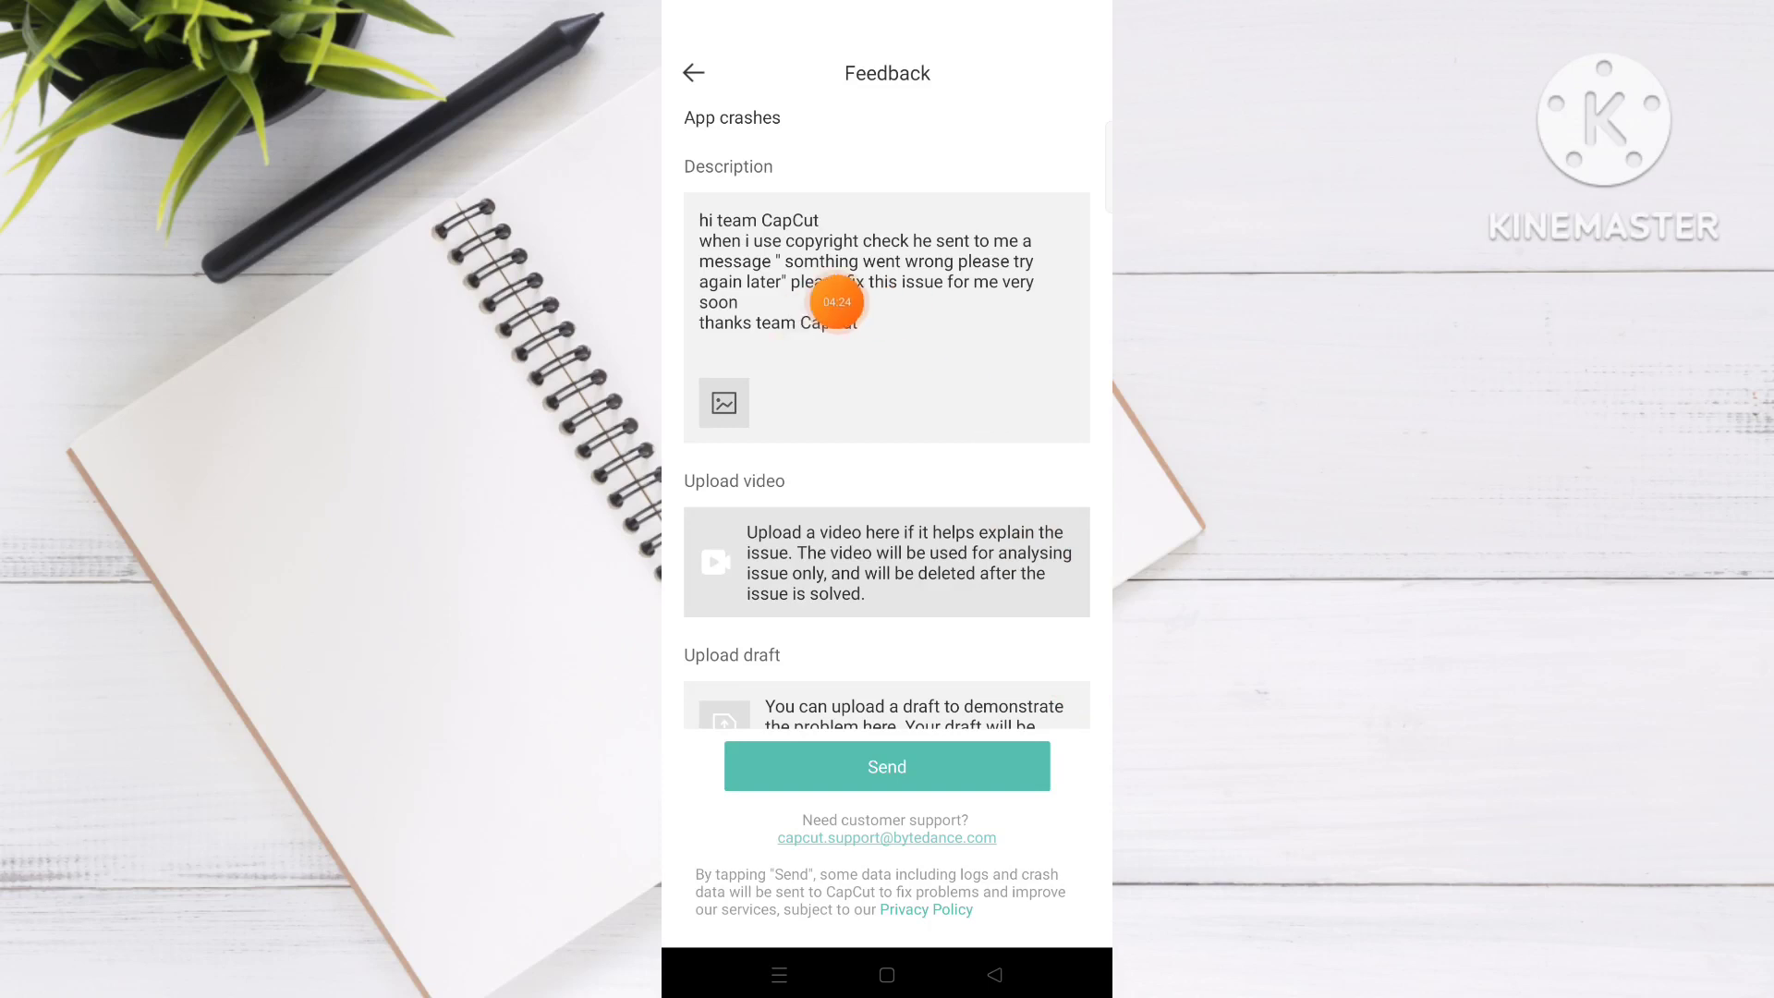
- Review the description and send the crash report with no email address
scroll(down, 3)
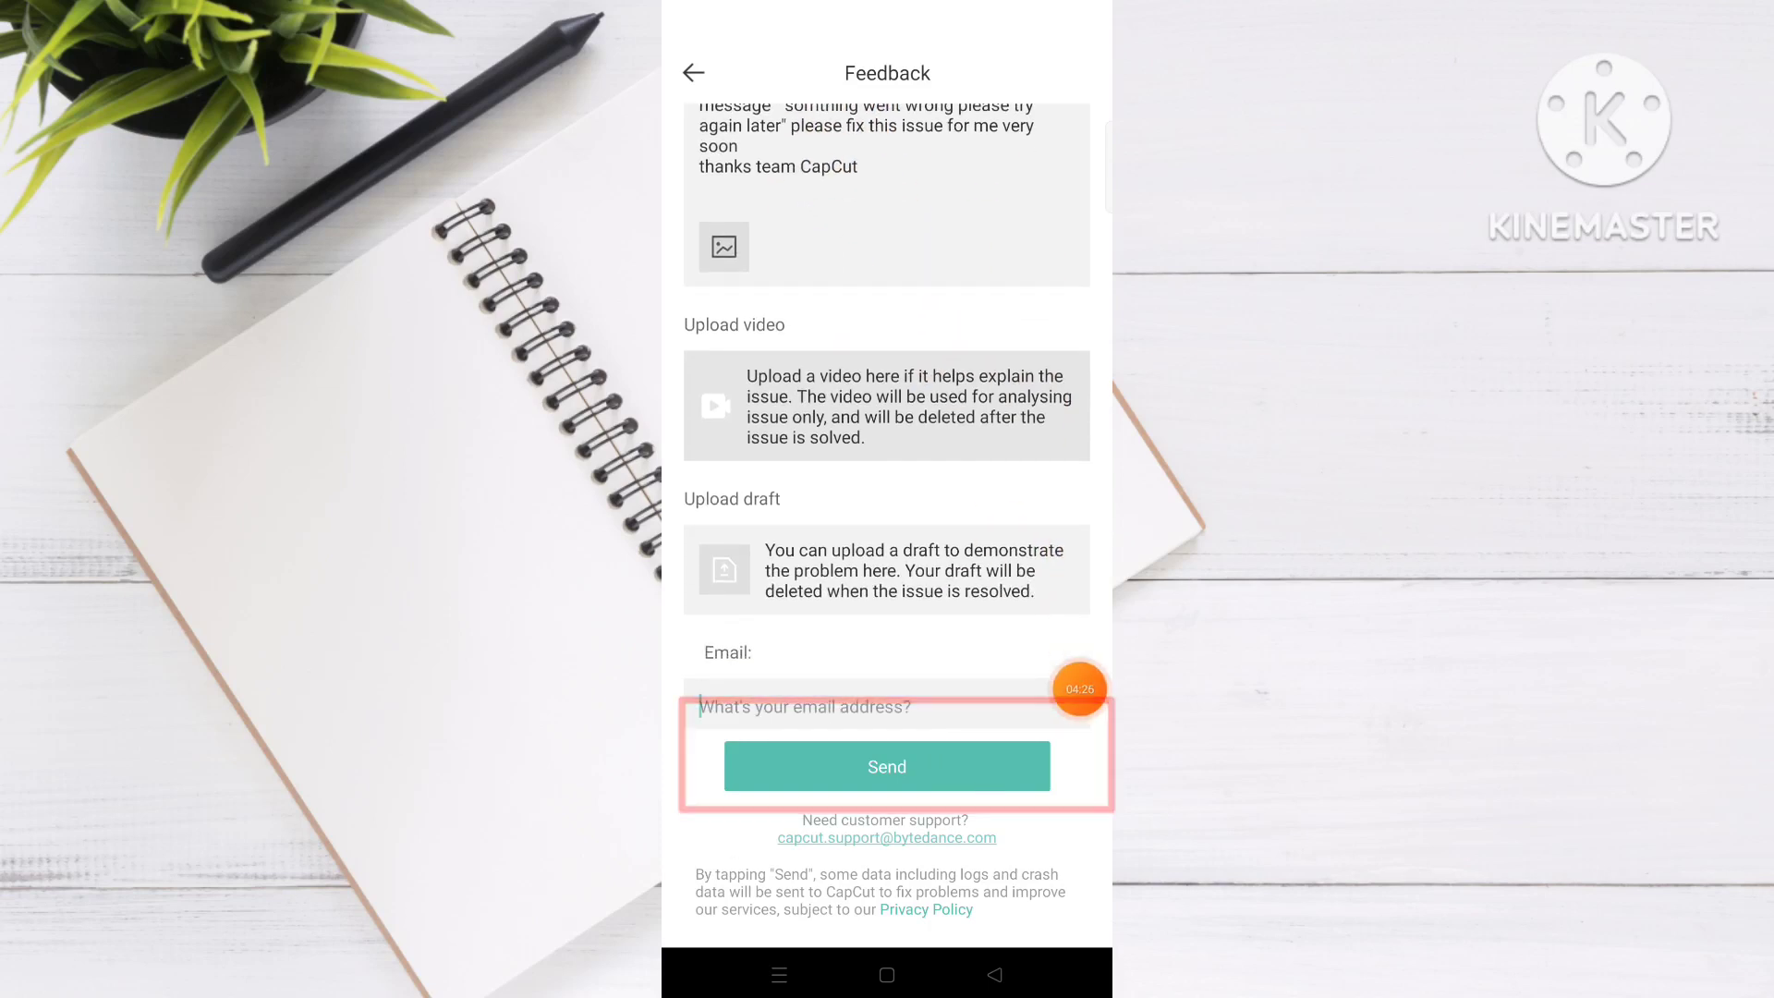
click(886, 766)
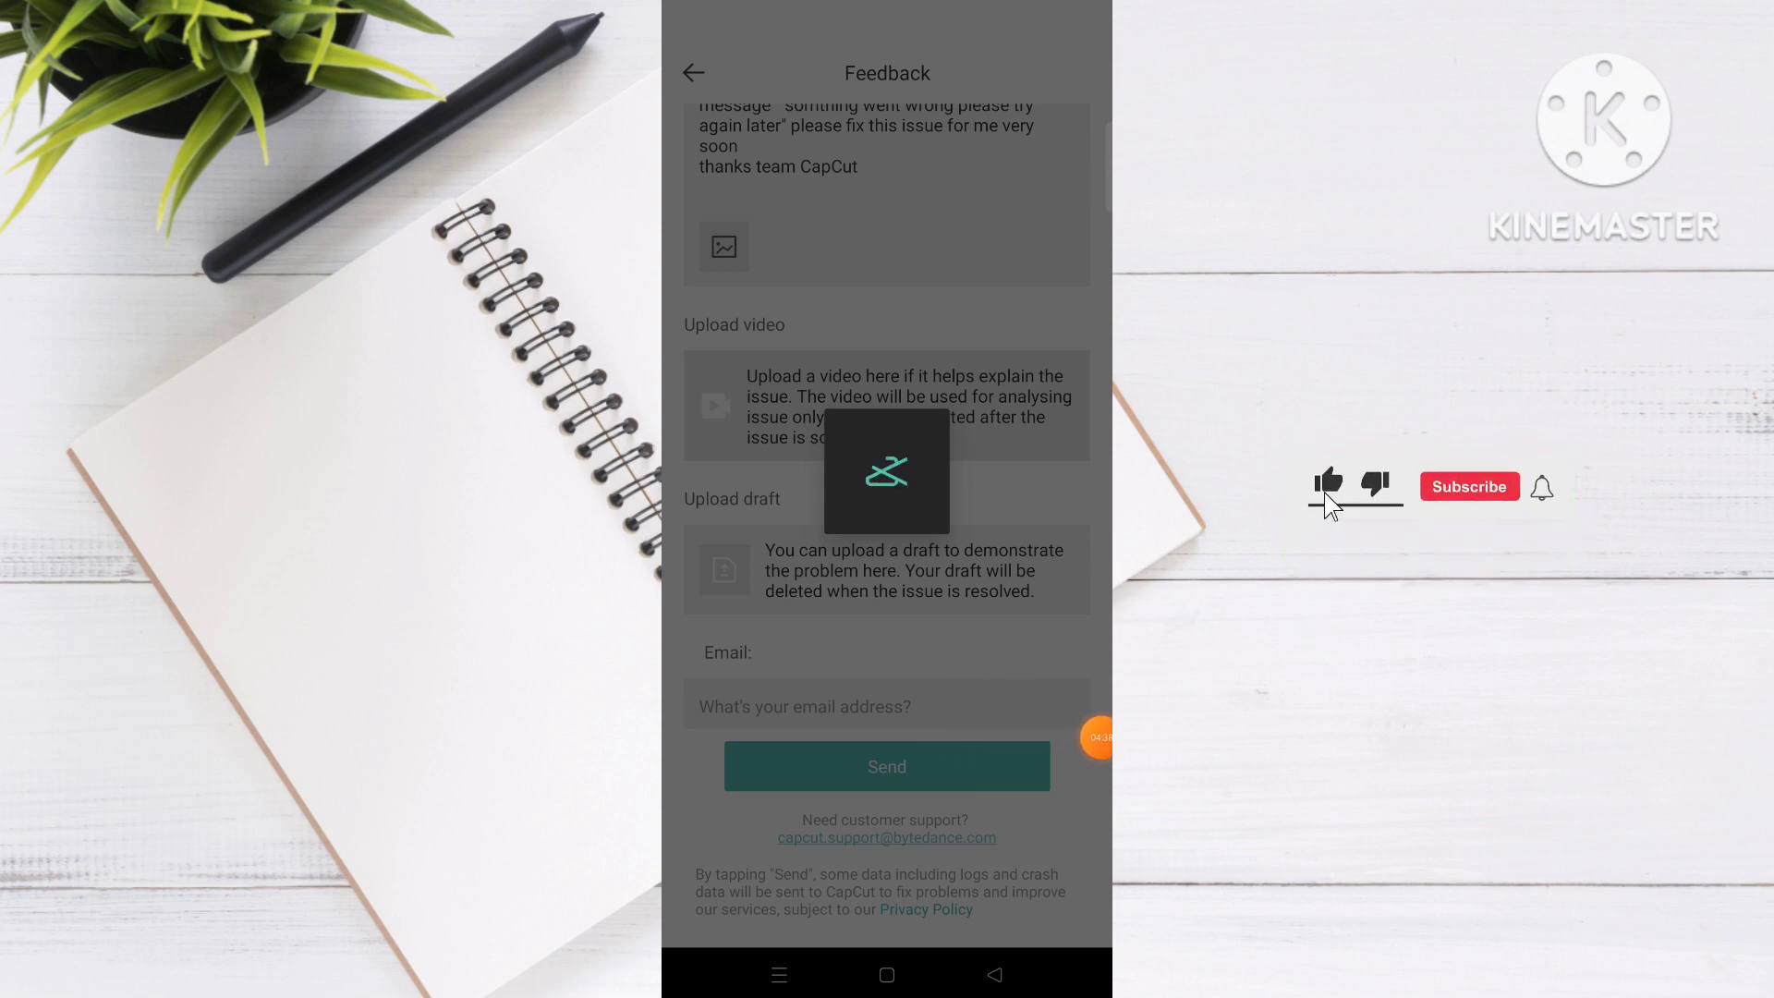
click(1469, 487)
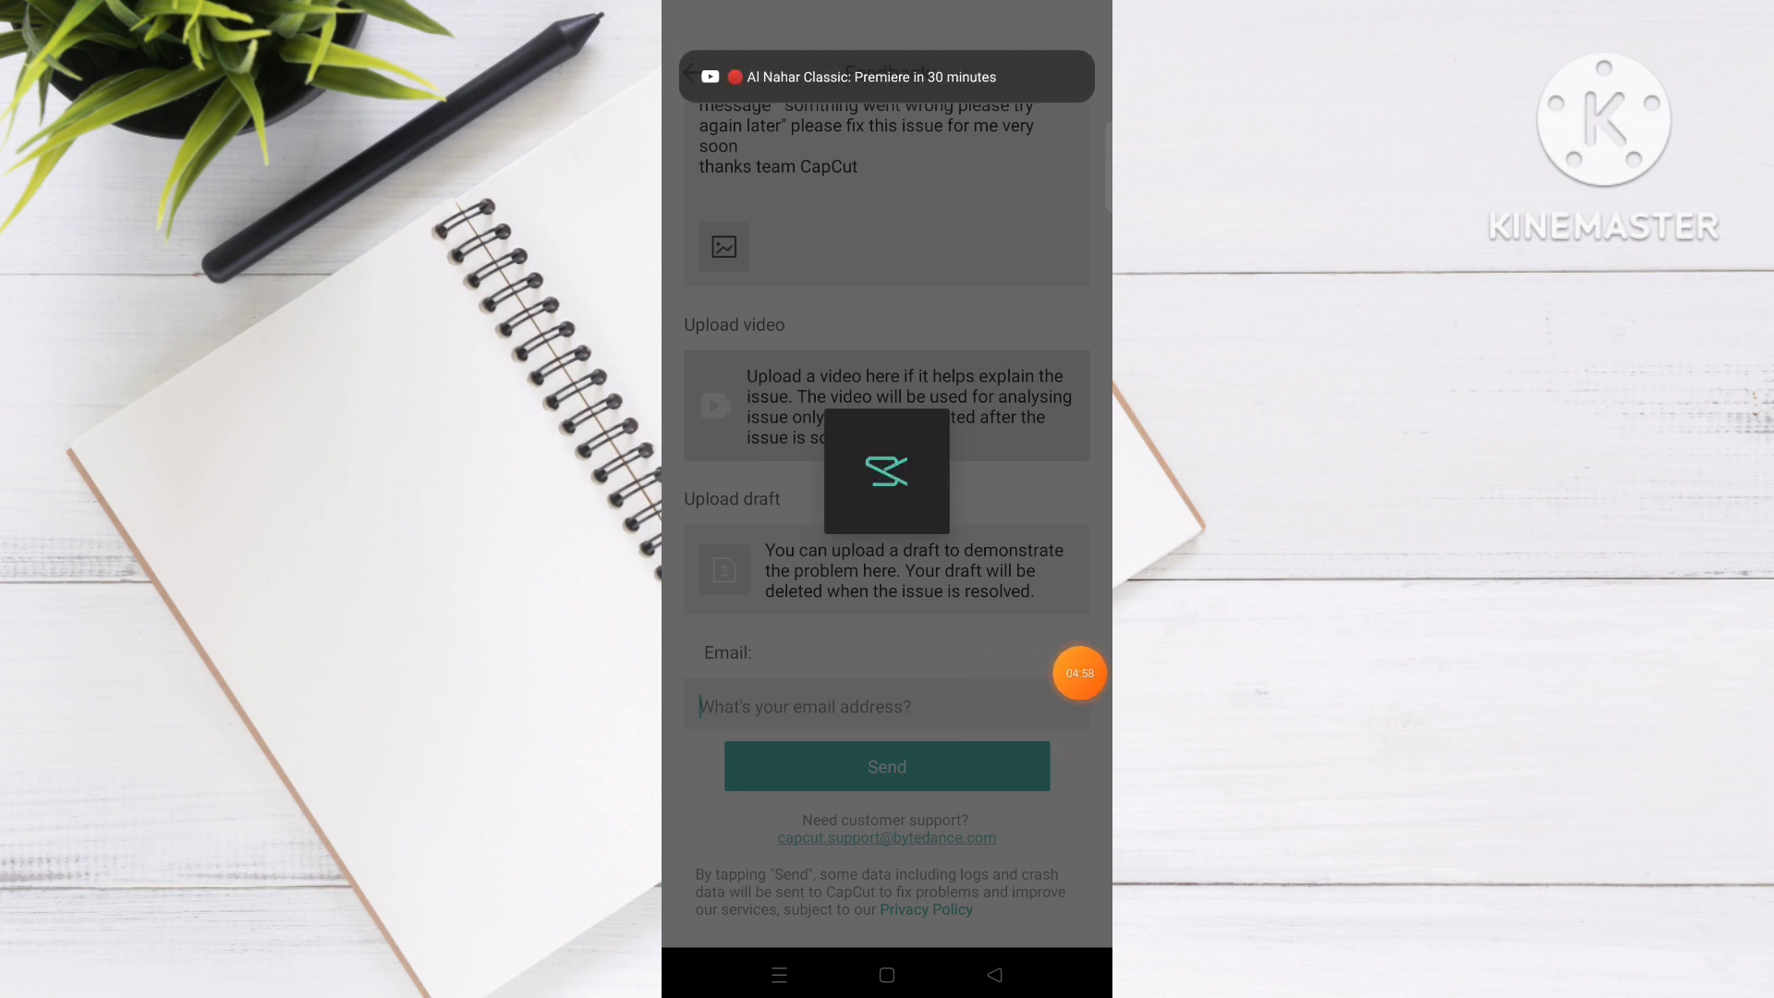
- Dismiss the Feedback sent confirmation and close Settings to the home screen
click(886, 766)
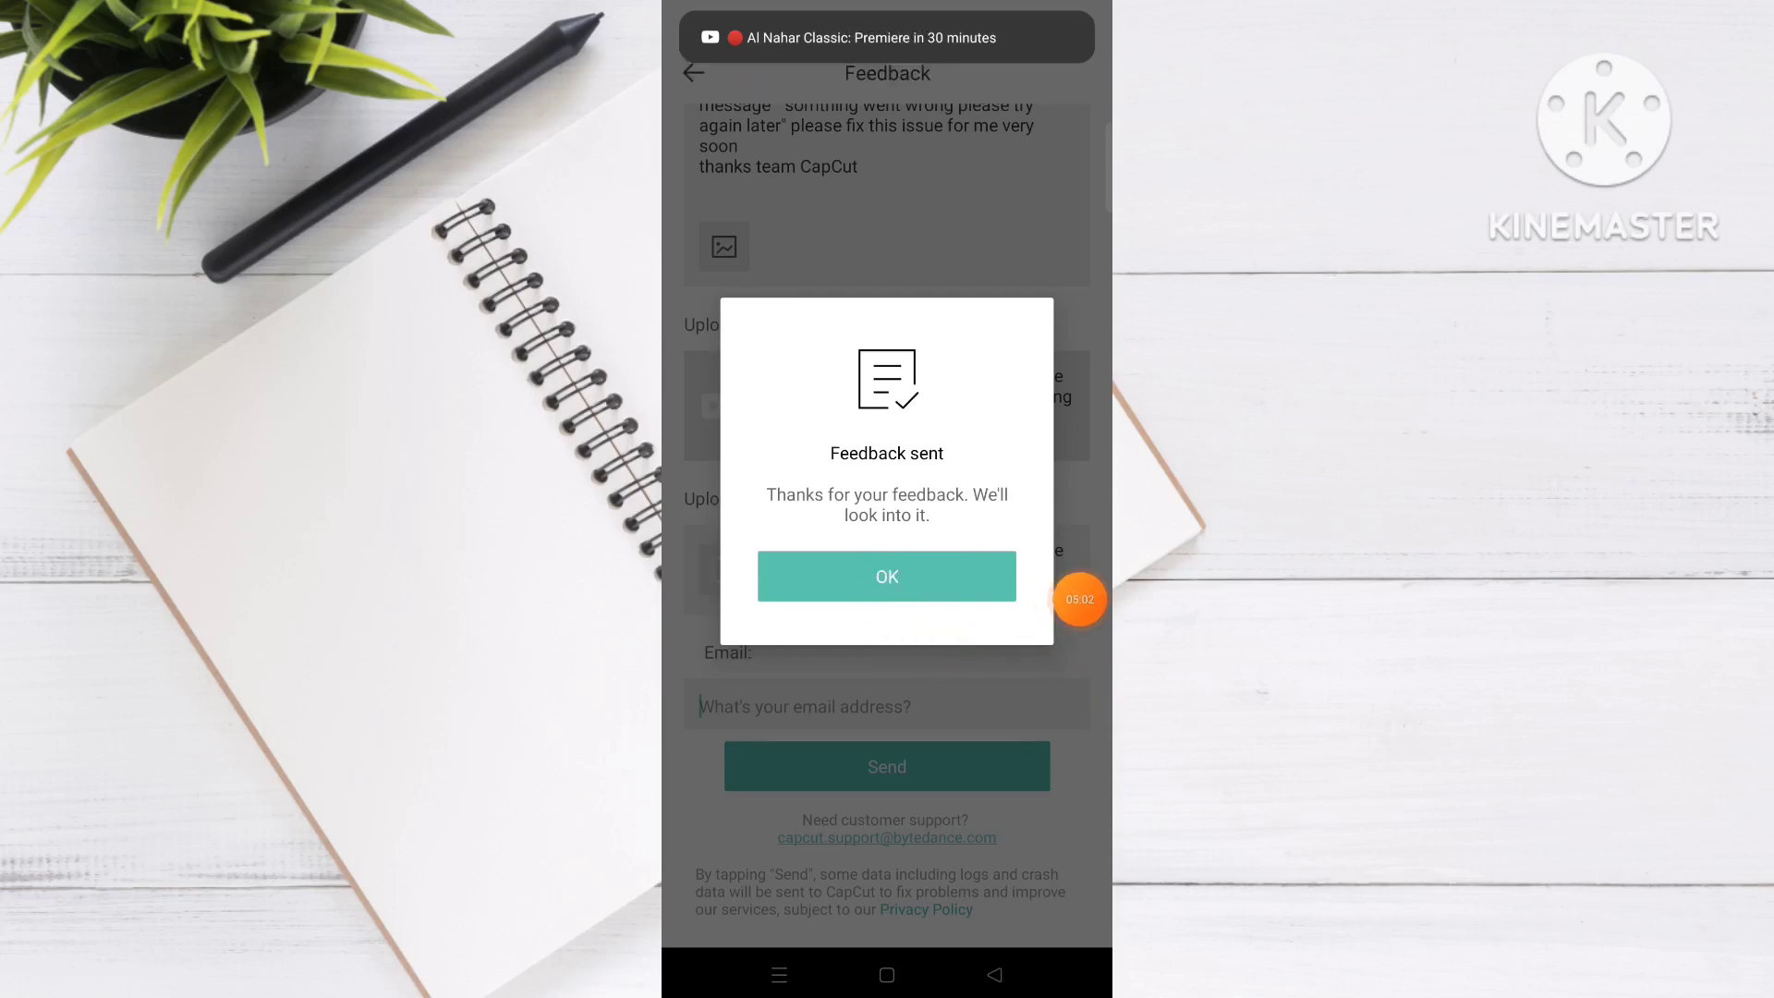
click(886, 576)
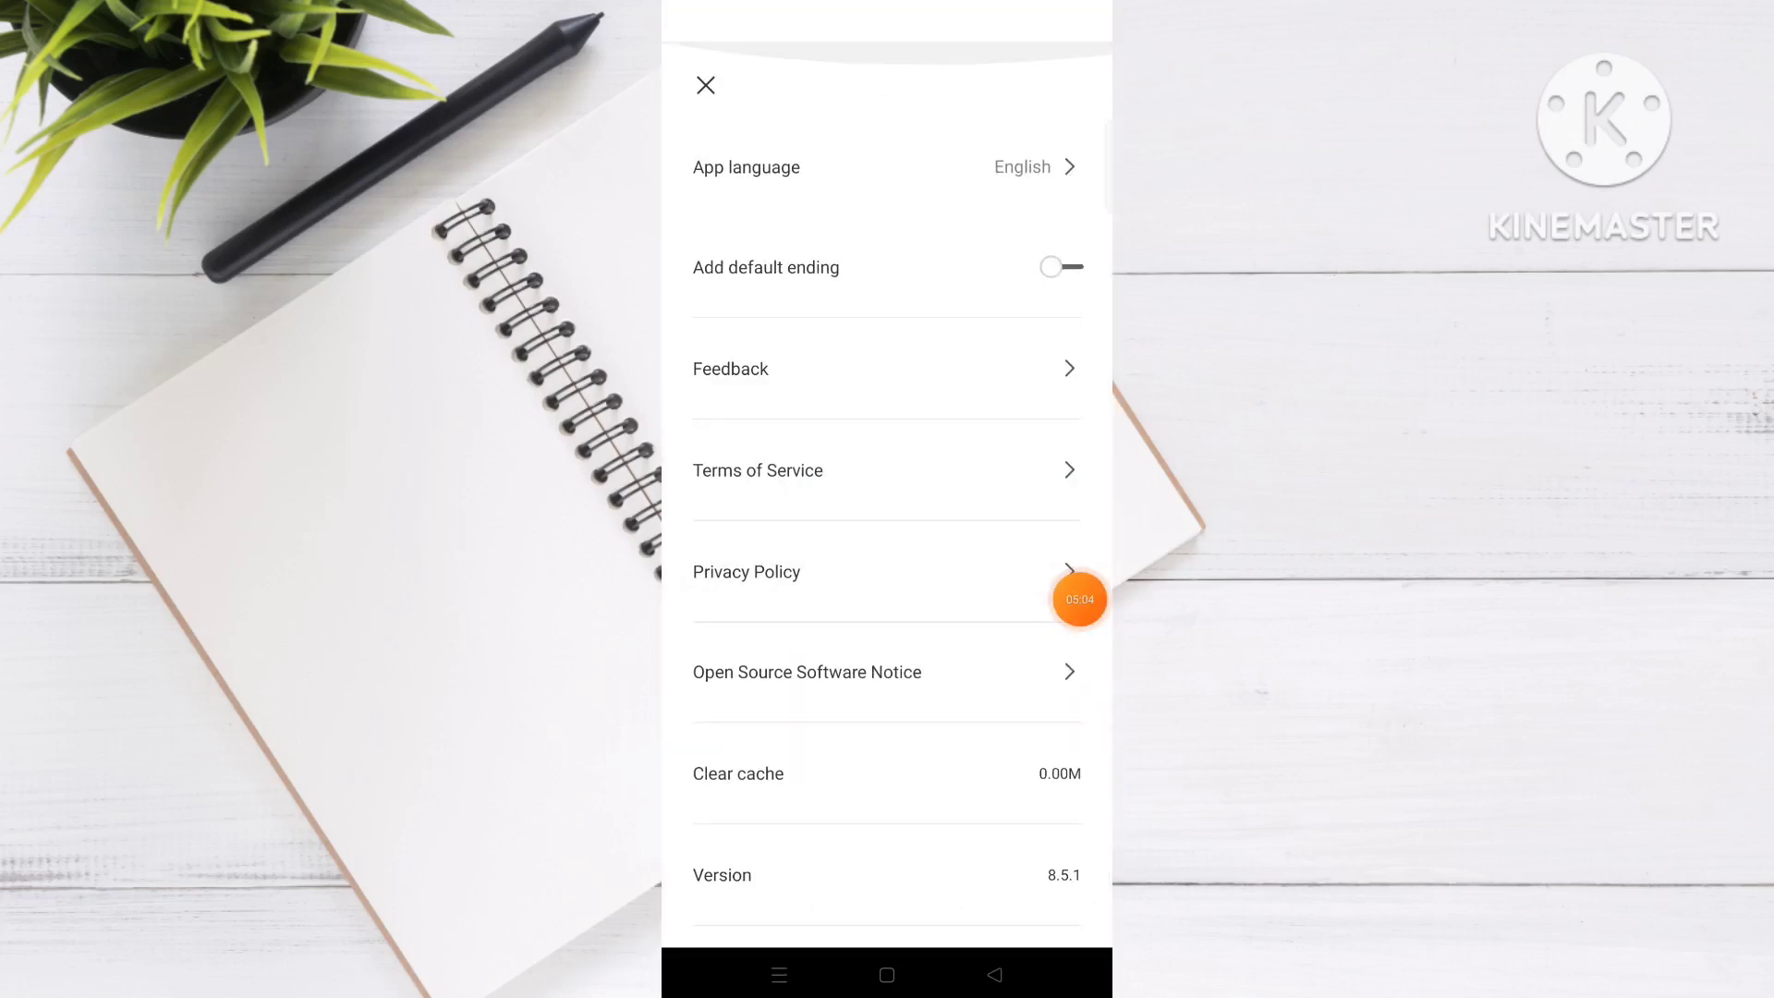
click(705, 85)
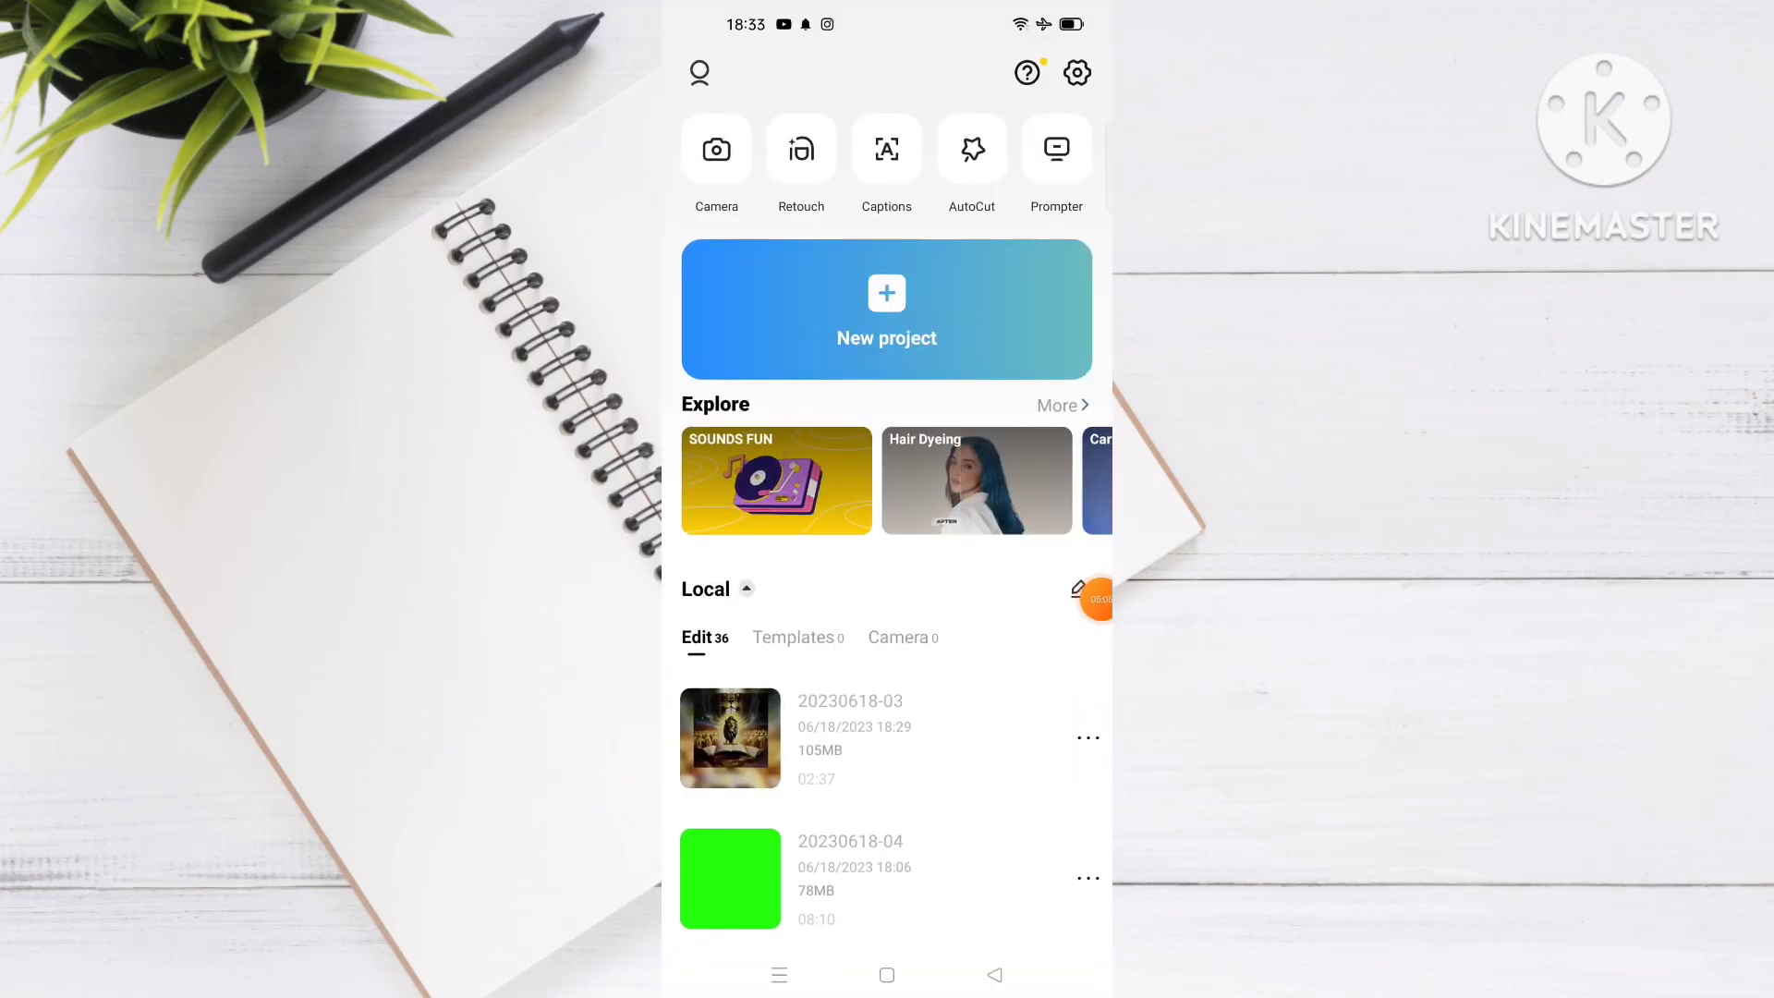